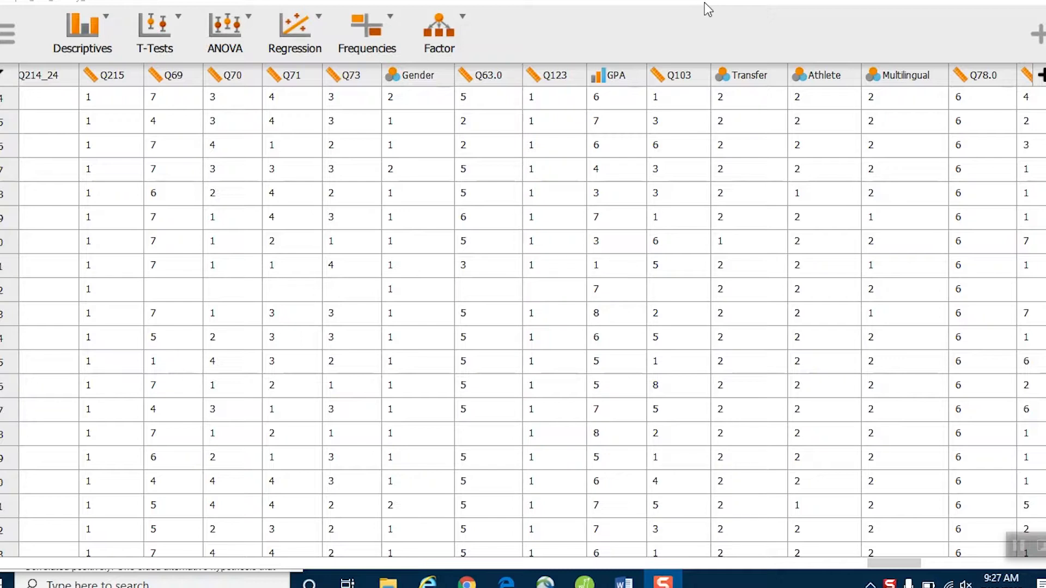
{"action": "mouse_move", "coordinate": [624, 74]}
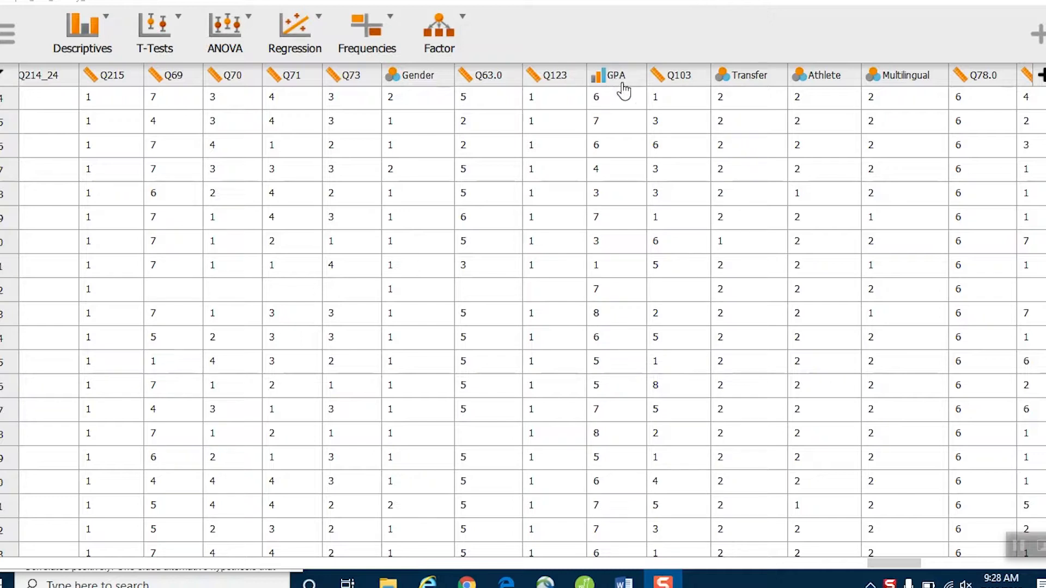
{"action": "mouse_move", "coordinate": [622, 149]}
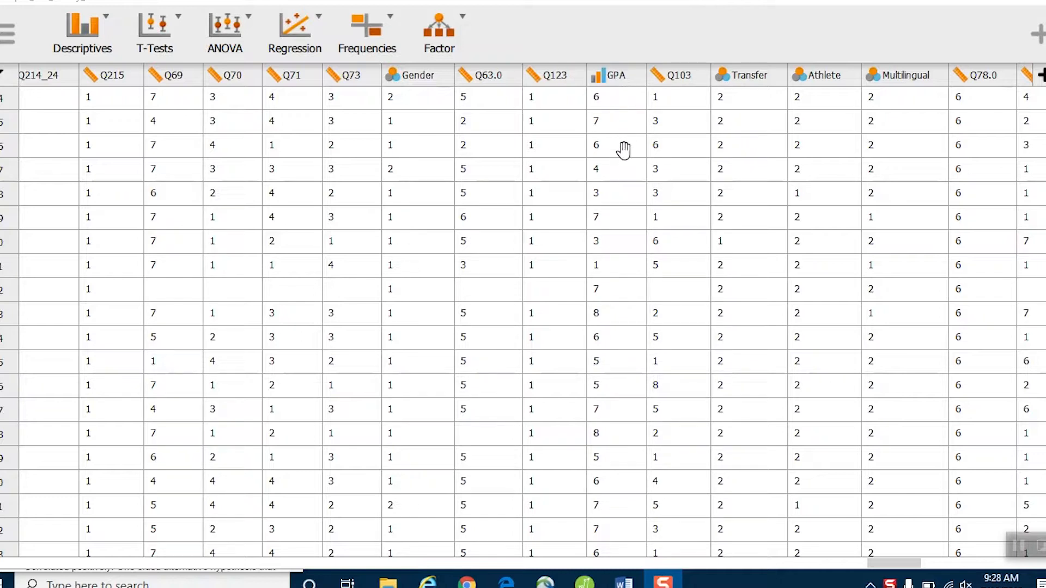
{"action": "mouse_move", "coordinate": [613, 430]}
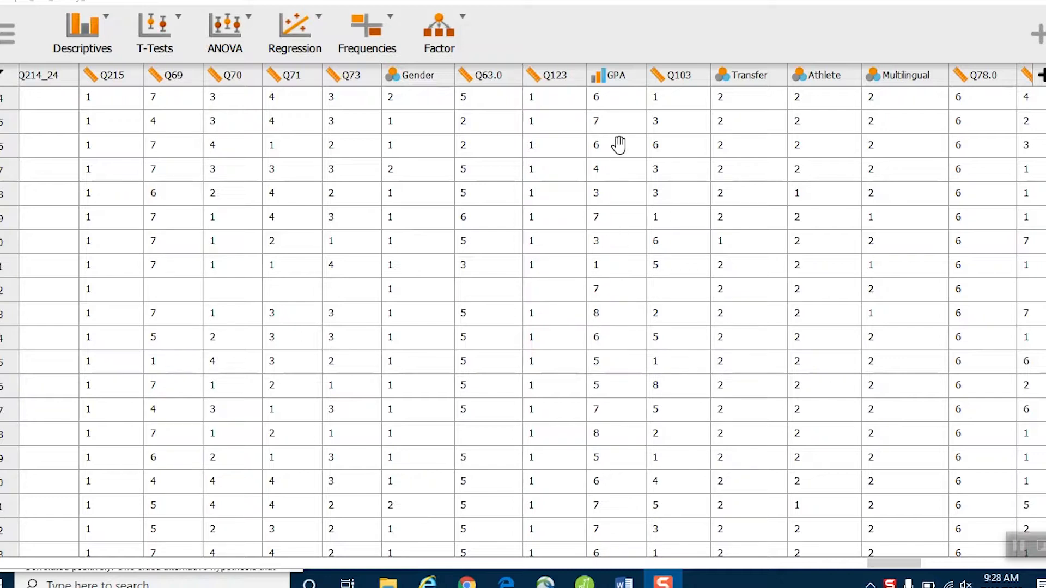
{"action": "mouse_move", "coordinate": [617, 144]}
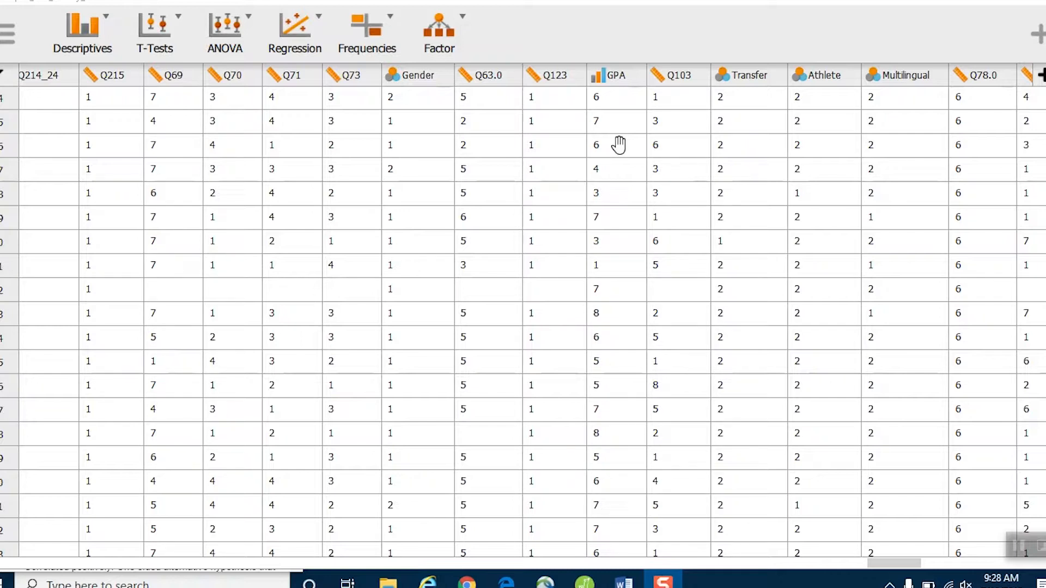
{"action": "mouse_move", "coordinate": [615, 147]}
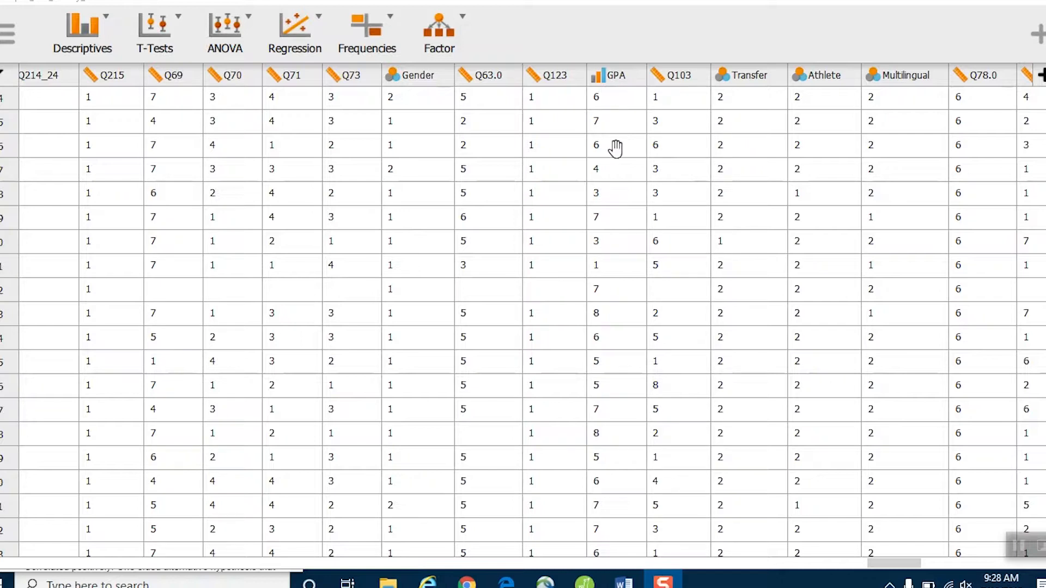
{"action": "mouse_move", "coordinate": [614, 147]}
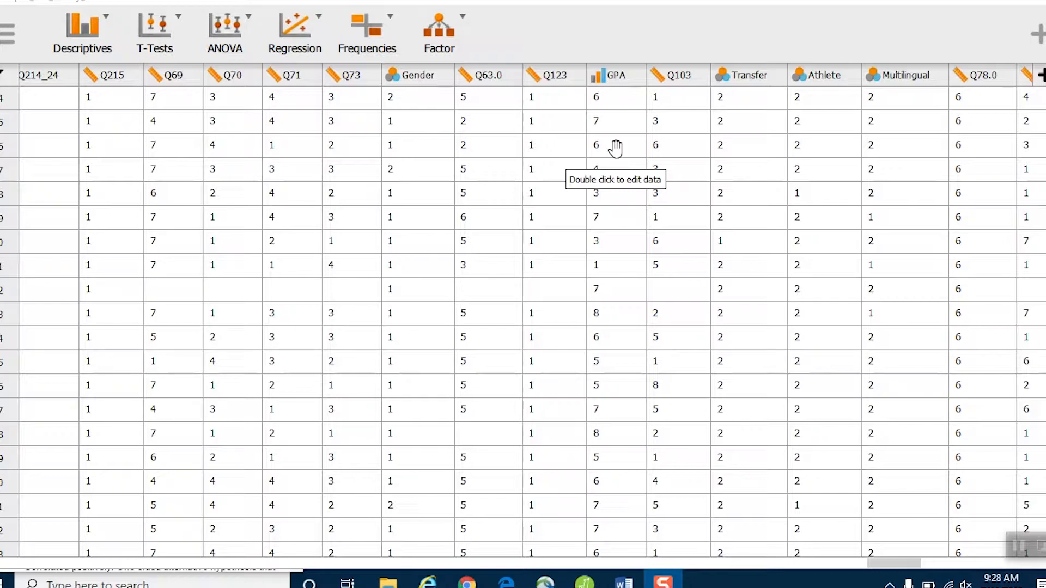
{"action": "mouse_move", "coordinate": [615, 147]}
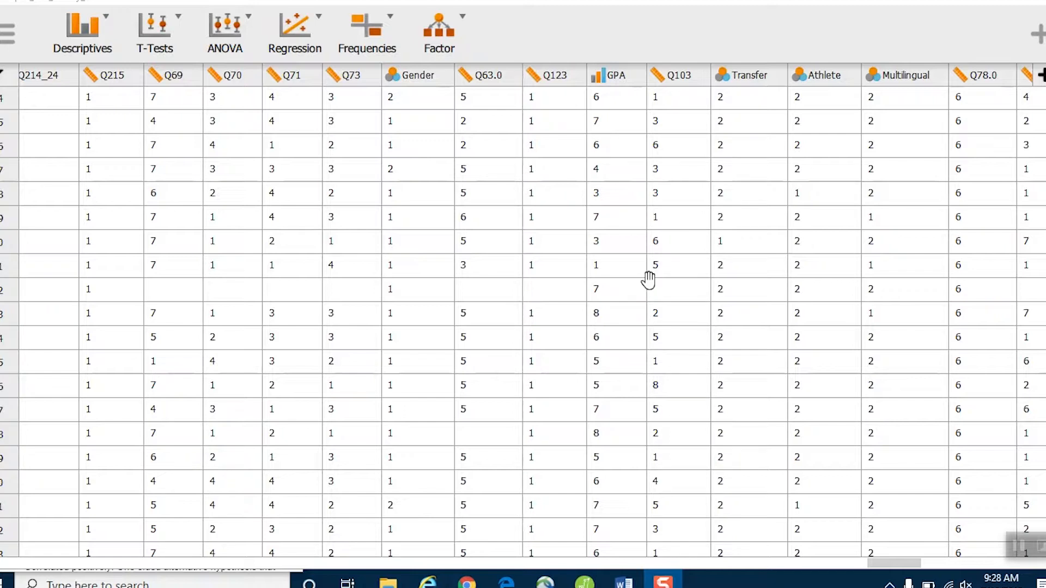
{"action": "mouse_move", "coordinate": [647, 279]}
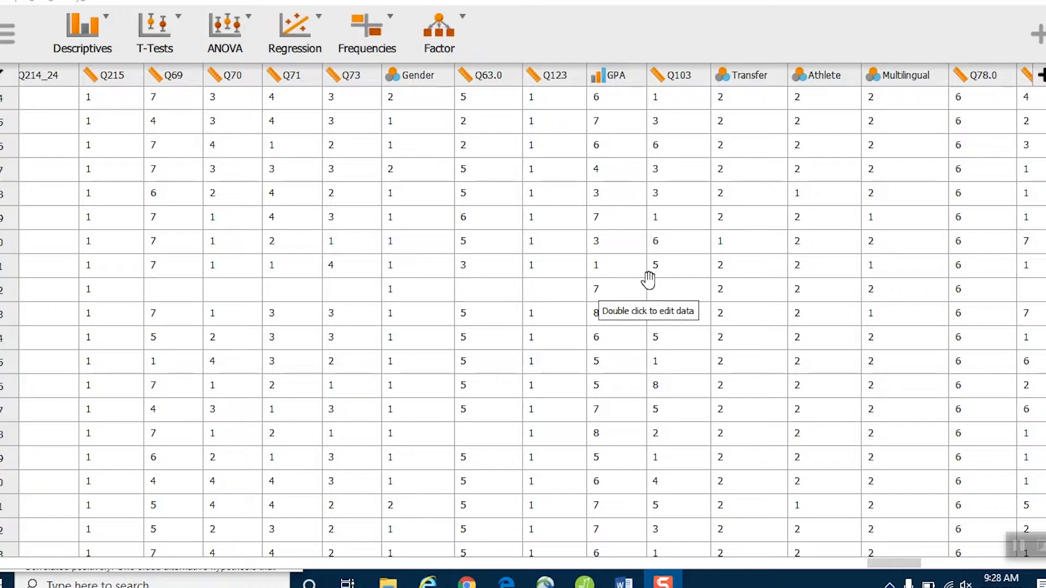
{"action": "mouse_move", "coordinate": [647, 279]}
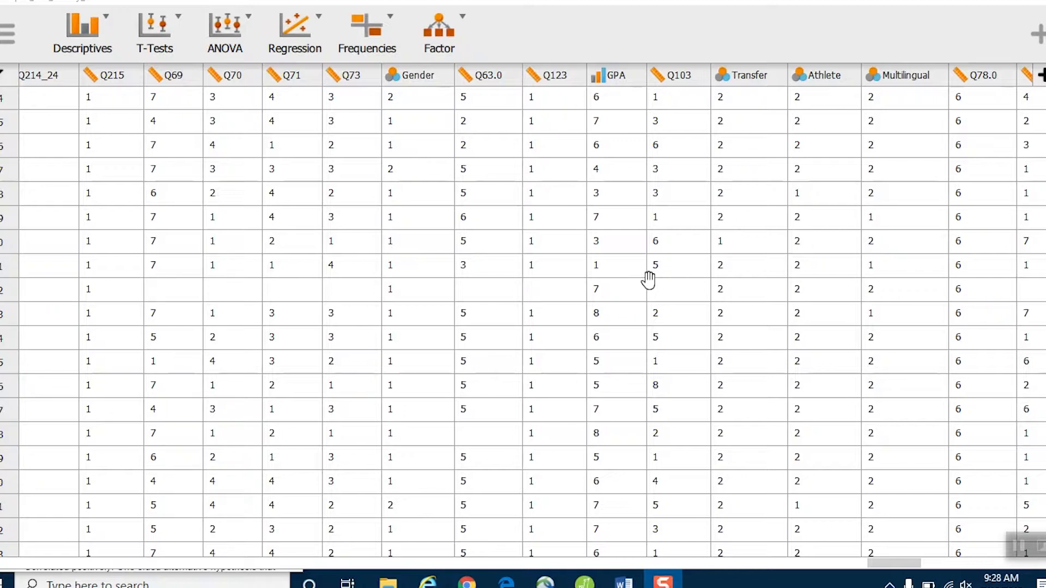
{"action": "mouse_move", "coordinate": [524, 56]}
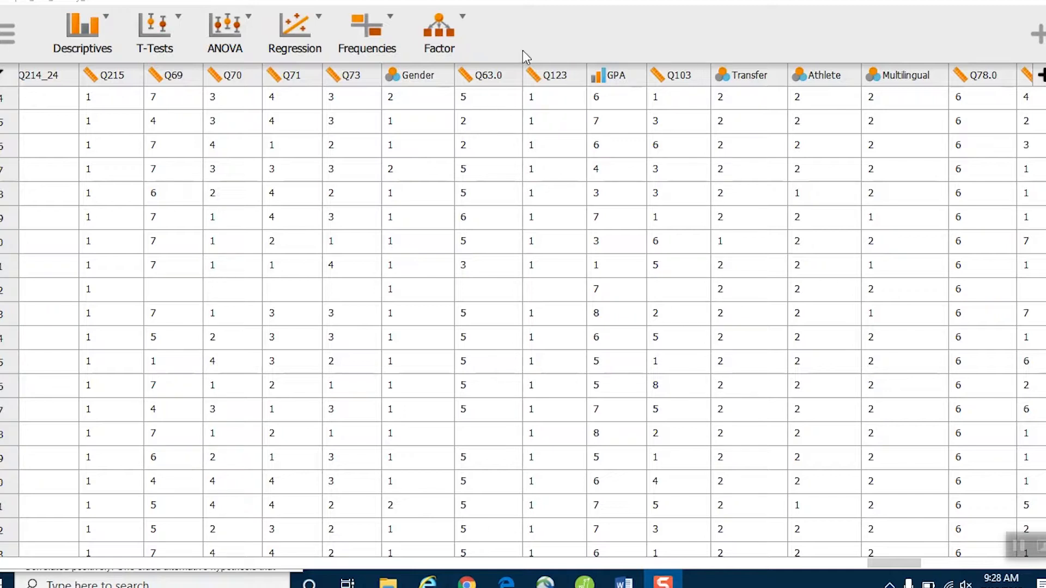
{"action": "mouse_move", "coordinate": [304, 31]}
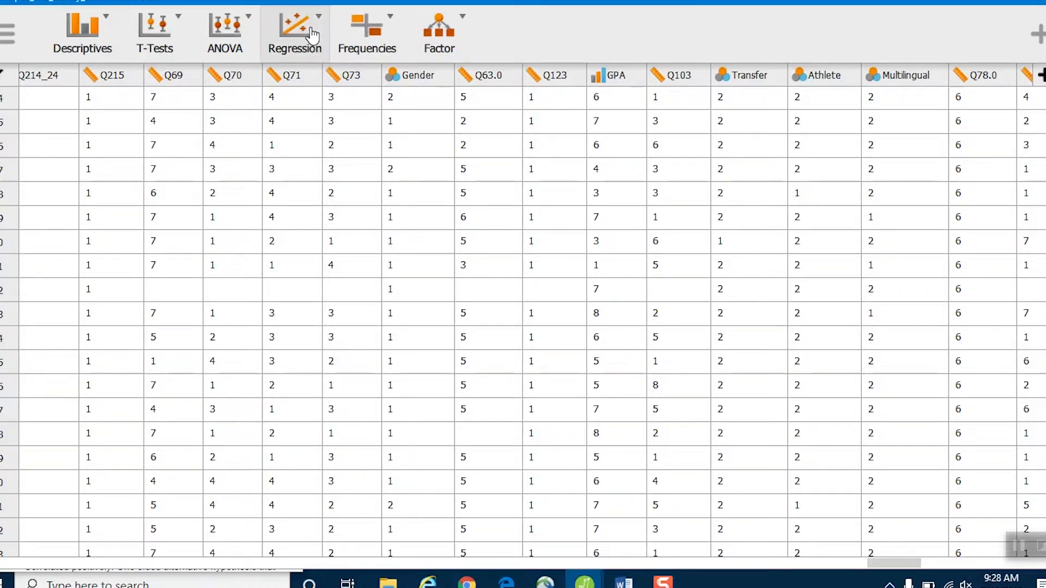
Step: Start a Correlation Matrix analysis with EFEScale, Questing and GPA as the variables
{"action": "left_click", "coordinate": [295, 33]}
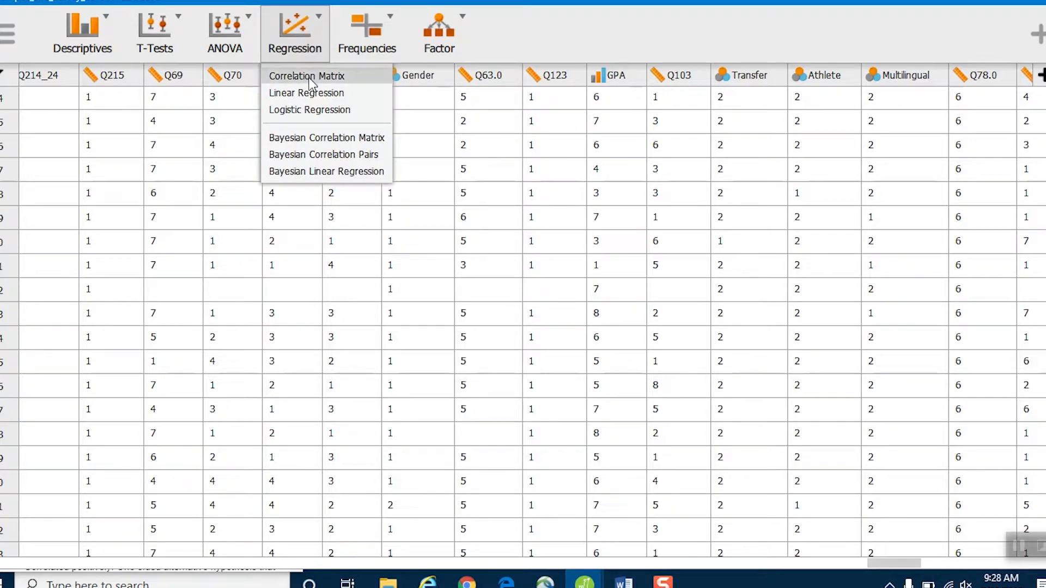
{"action": "left_click", "coordinate": [308, 75]}
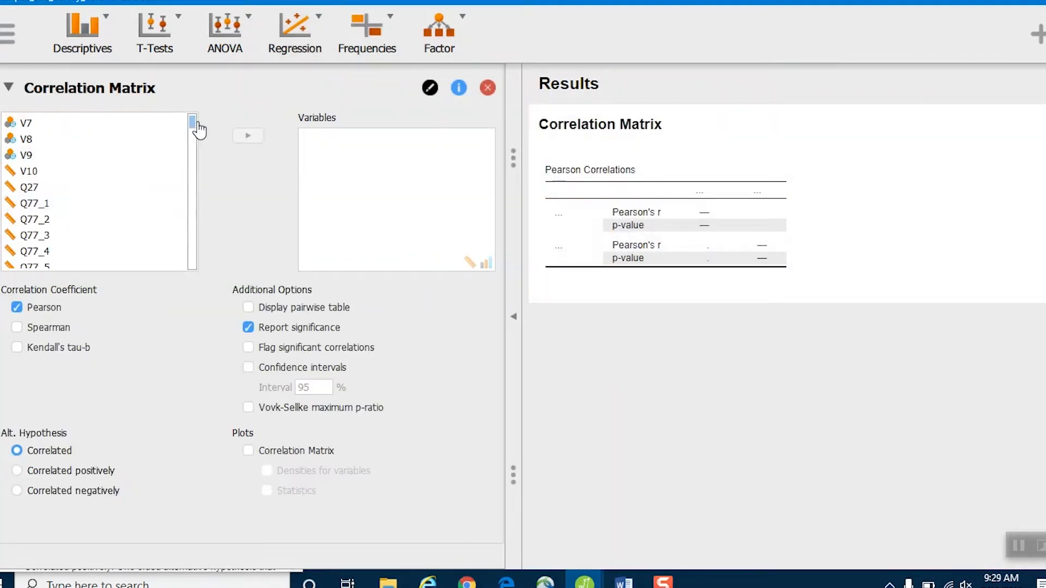
{"action": "scroll", "scroll_direction": "down", "scroll_amount": 3}
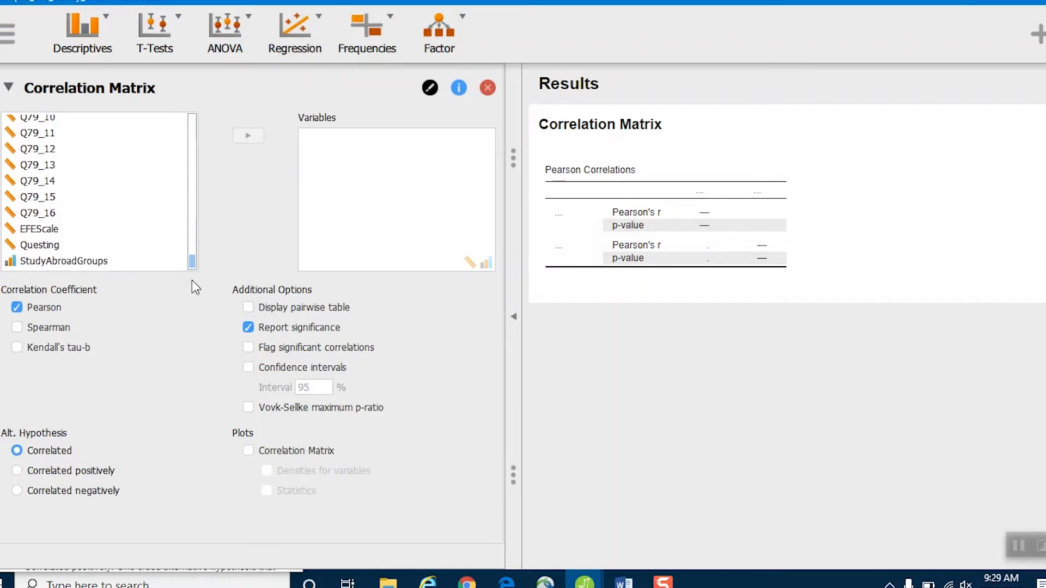
{"action": "left_click", "coordinate": [38, 228]}
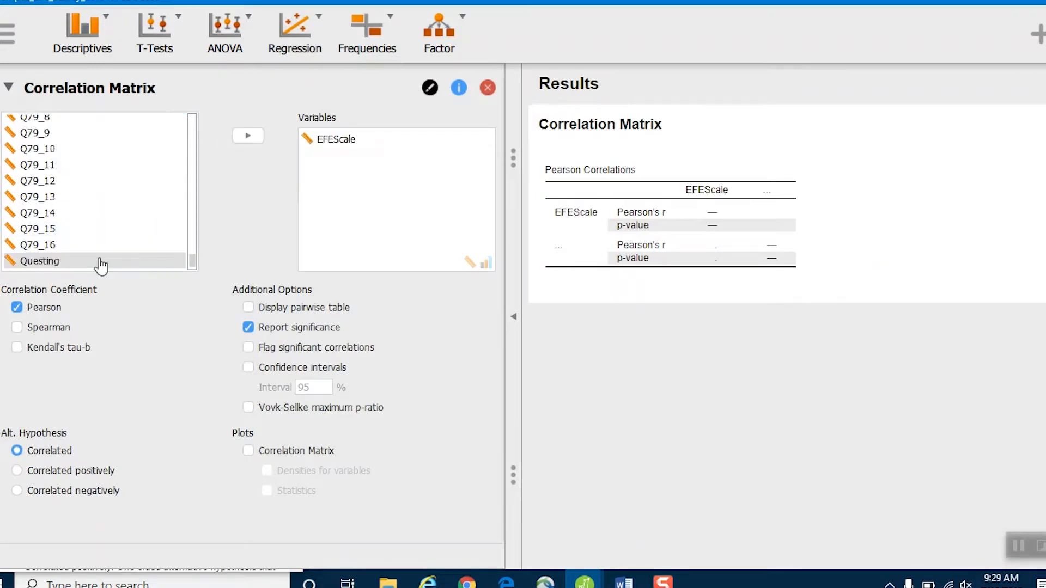
{"action": "left_click", "coordinate": [40, 261]}
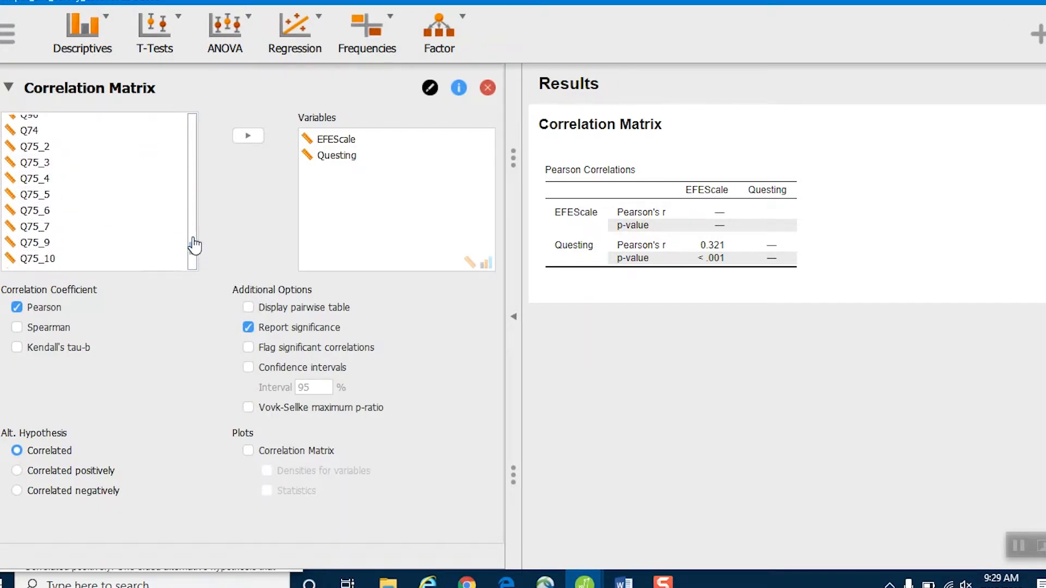
{"action": "scroll", "scroll_direction": "down", "scroll_amount": 3}
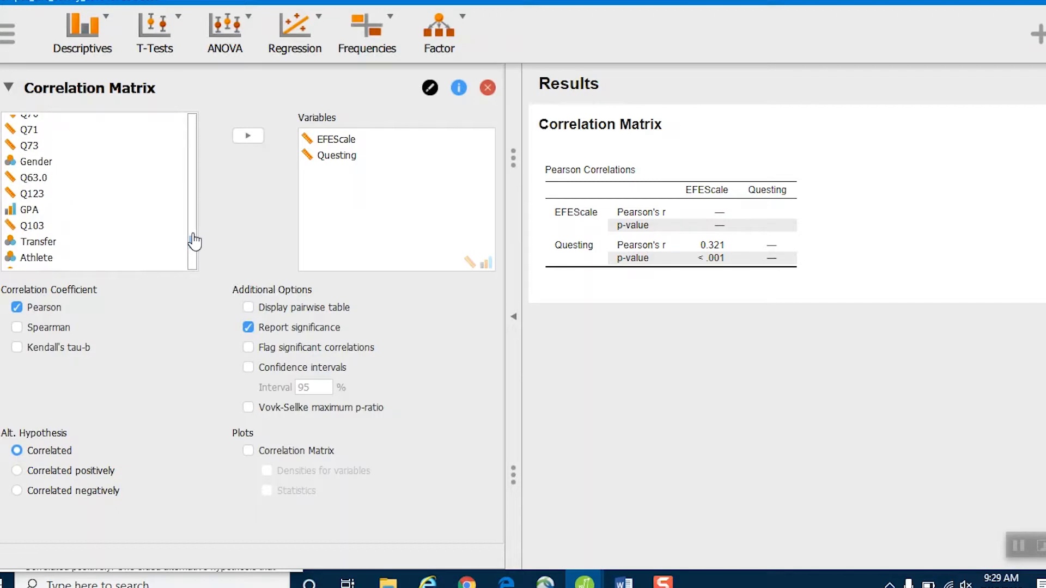
{"action": "left_click", "coordinate": [30, 209]}
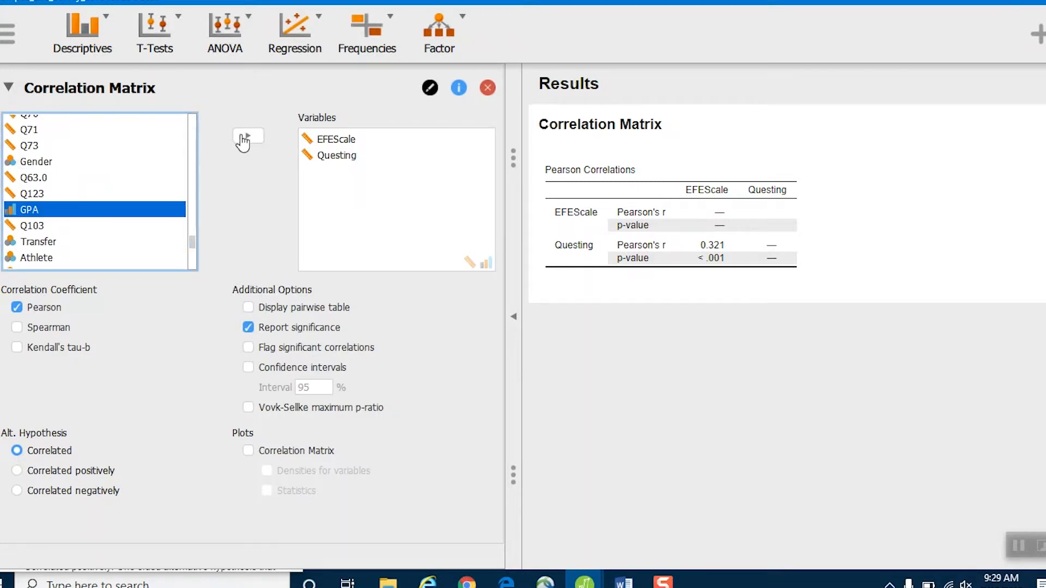
{"action": "left_click", "coordinate": [248, 135]}
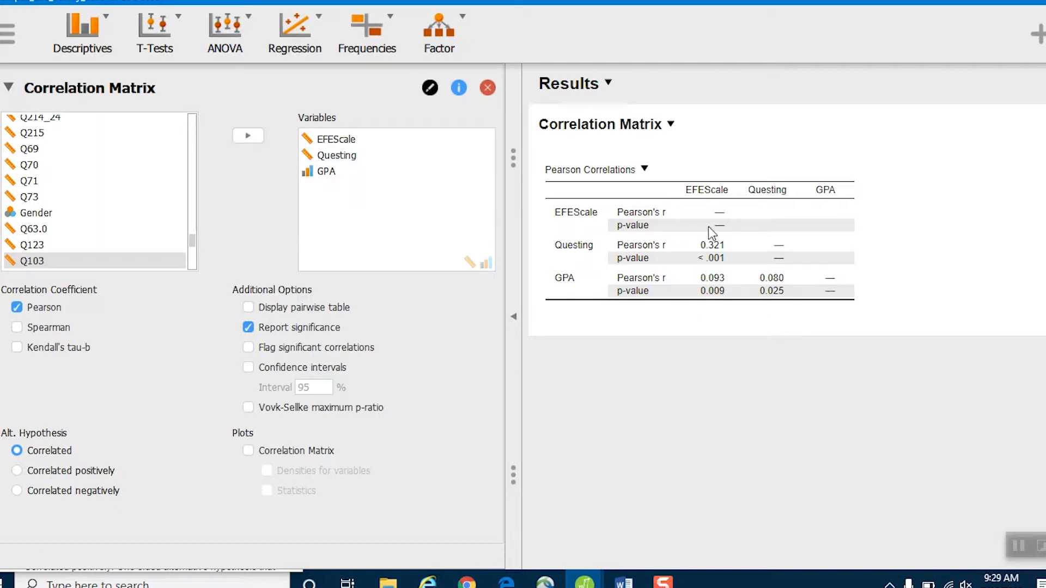
{"action": "mouse_move", "coordinate": [772, 301]}
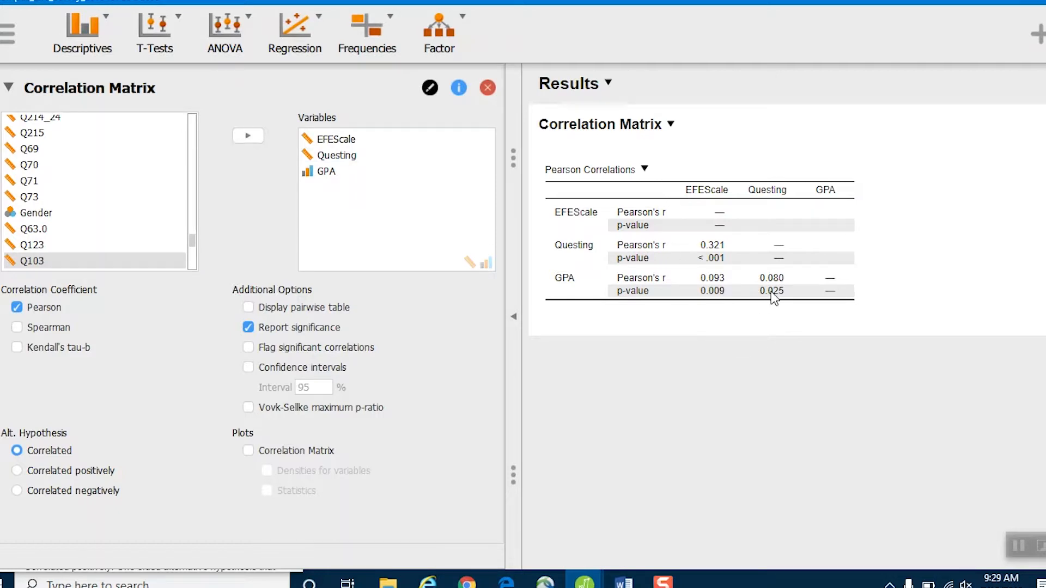
{"action": "mouse_move", "coordinate": [708, 196]}
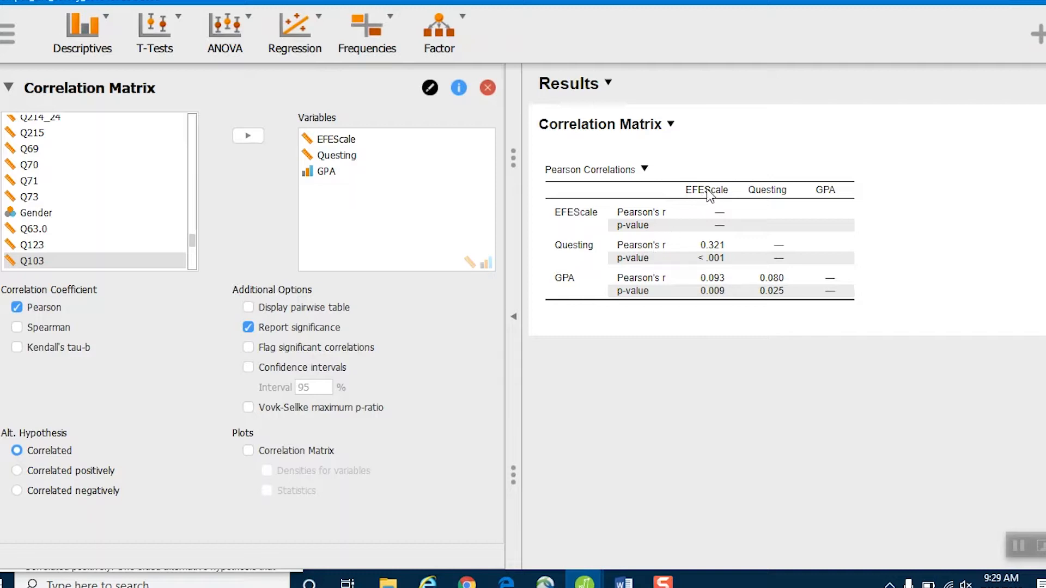
{"action": "mouse_move", "coordinate": [710, 251]}
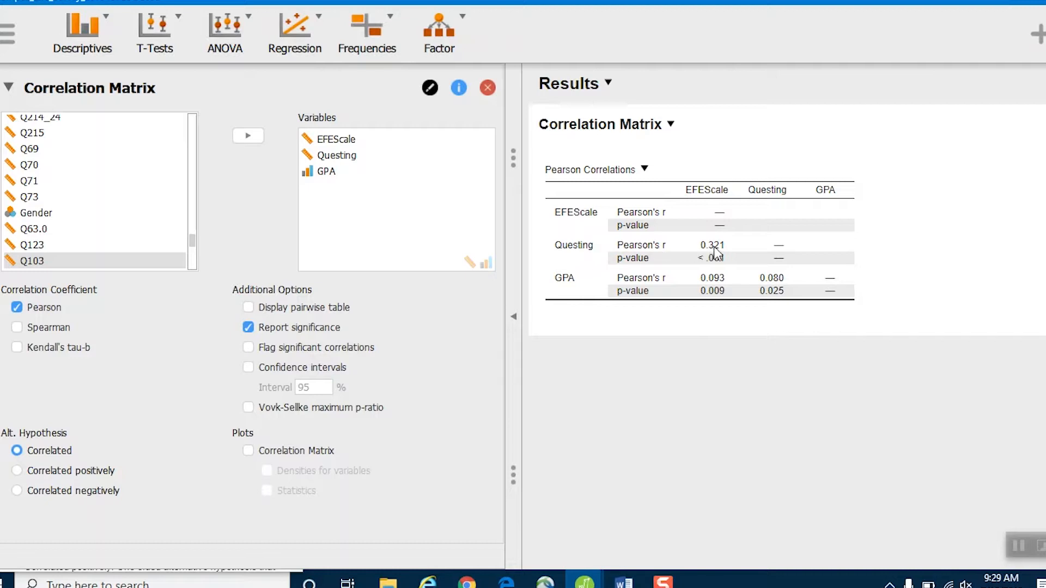
{"action": "mouse_move", "coordinate": [722, 265]}
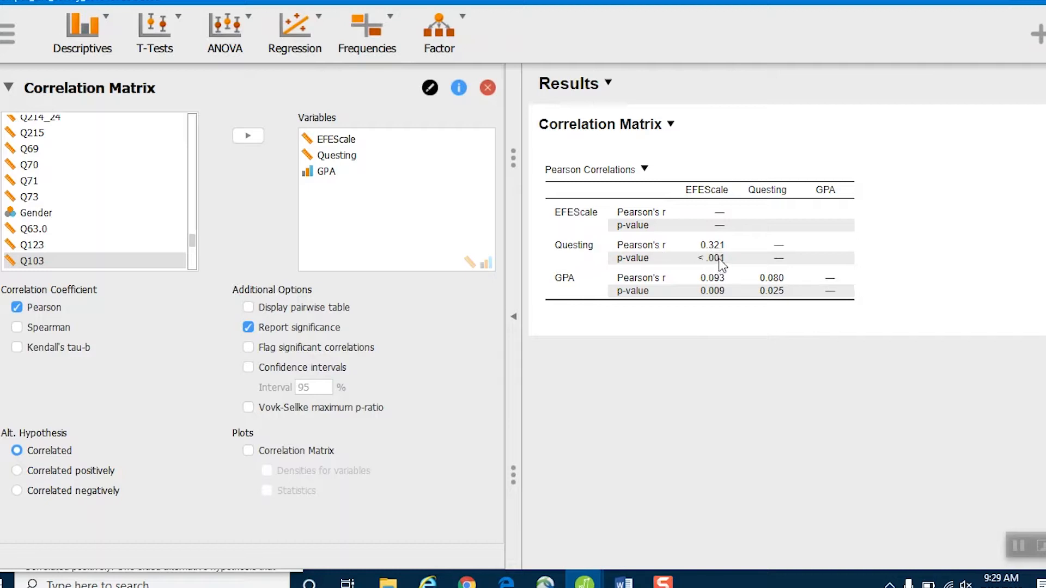
{"action": "mouse_move", "coordinate": [728, 271]}
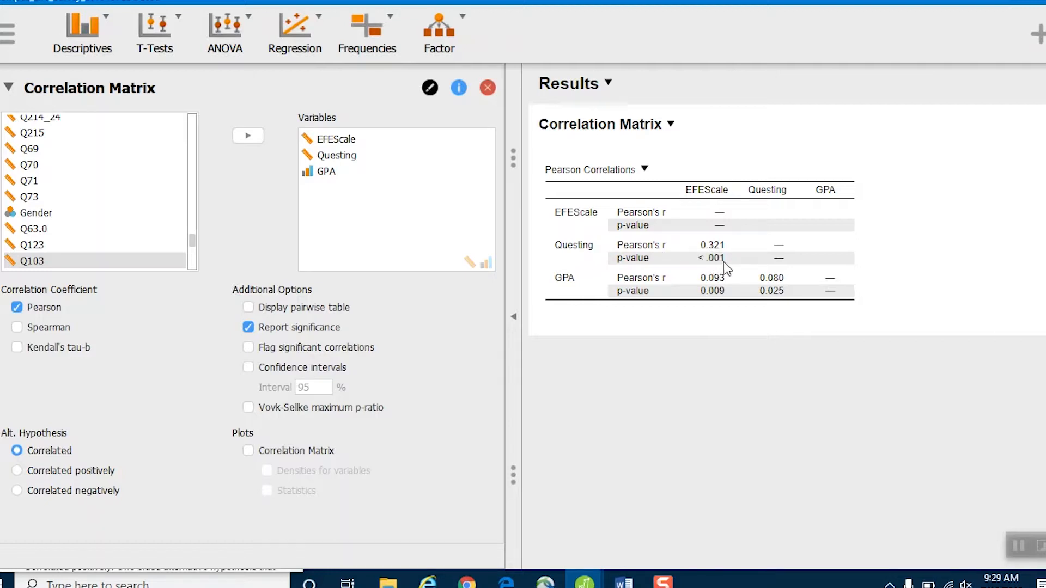
{"action": "mouse_move", "coordinate": [714, 278]}
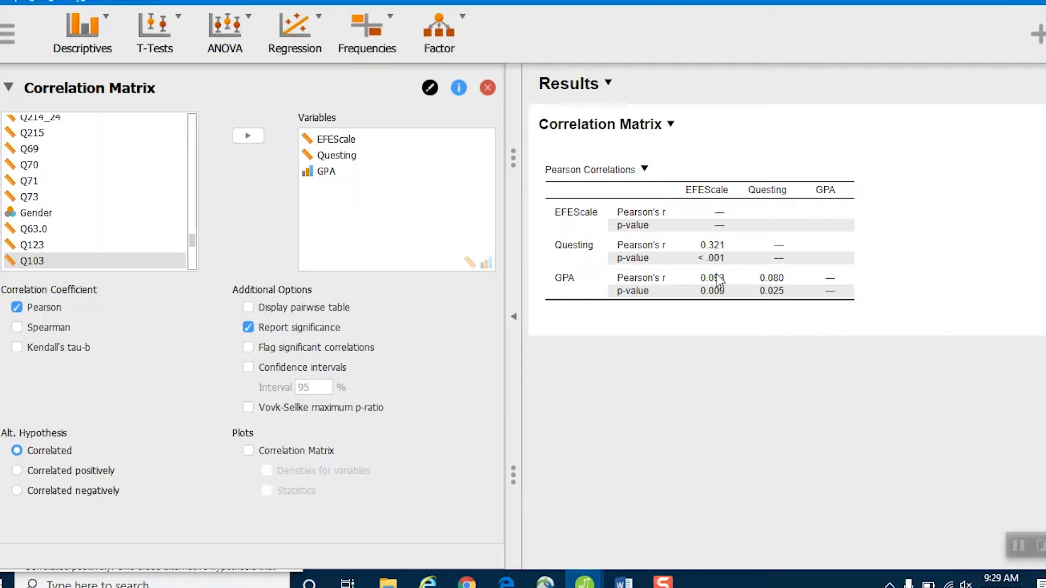
{"action": "mouse_move", "coordinate": [697, 284]}
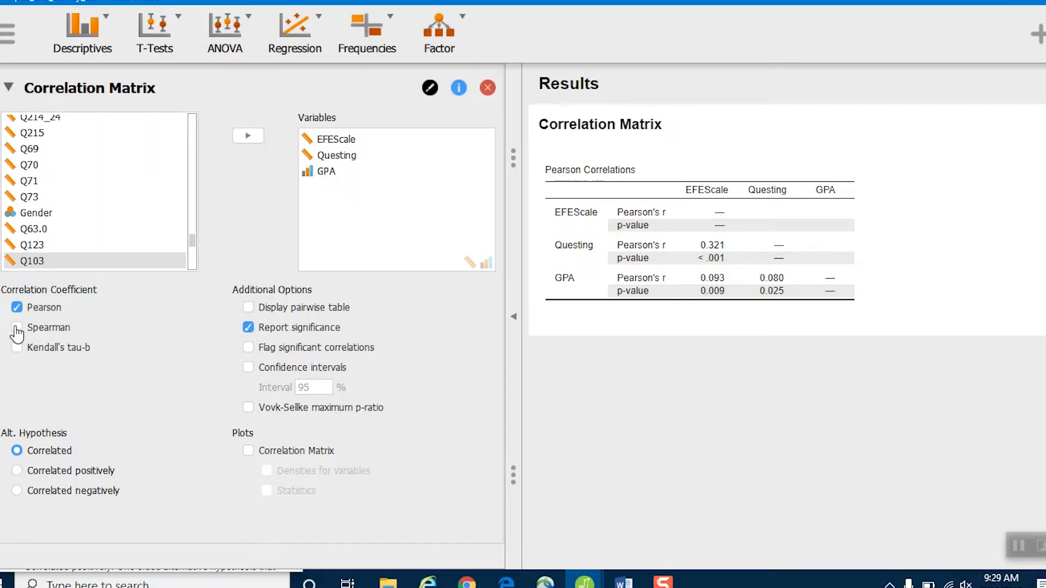
Step: Include Spearman's rho with p-values beside Pearson's r in the table
{"action": "left_click", "coordinate": [17, 327]}
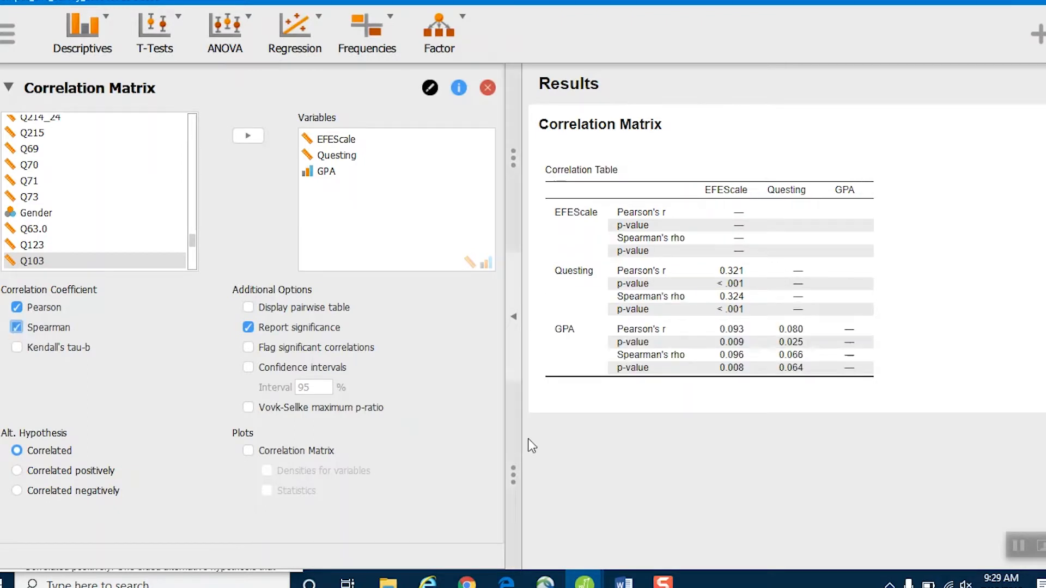
{"action": "mouse_move", "coordinate": [686, 458]}
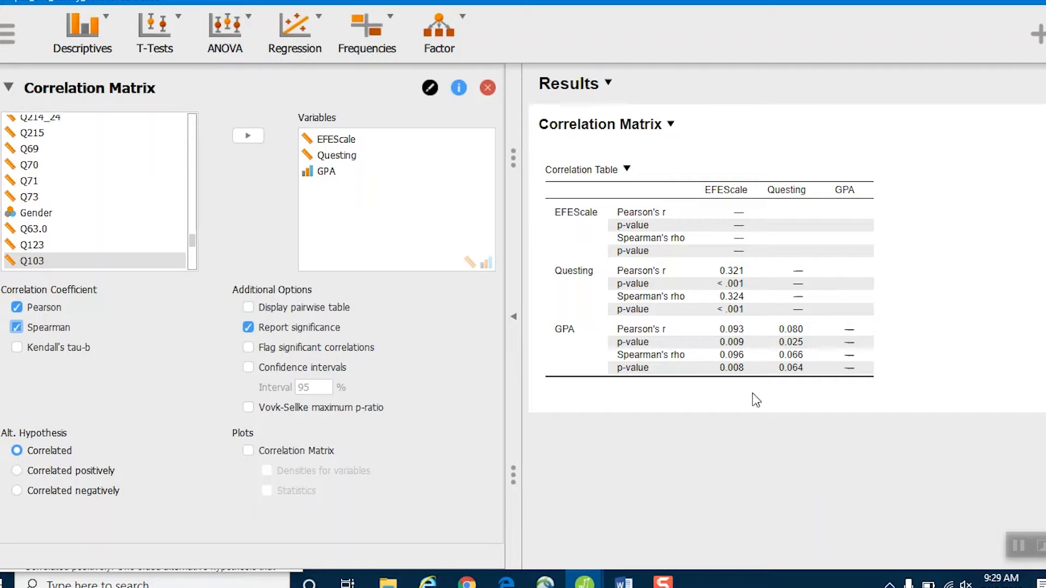
{"action": "mouse_move", "coordinate": [749, 362]}
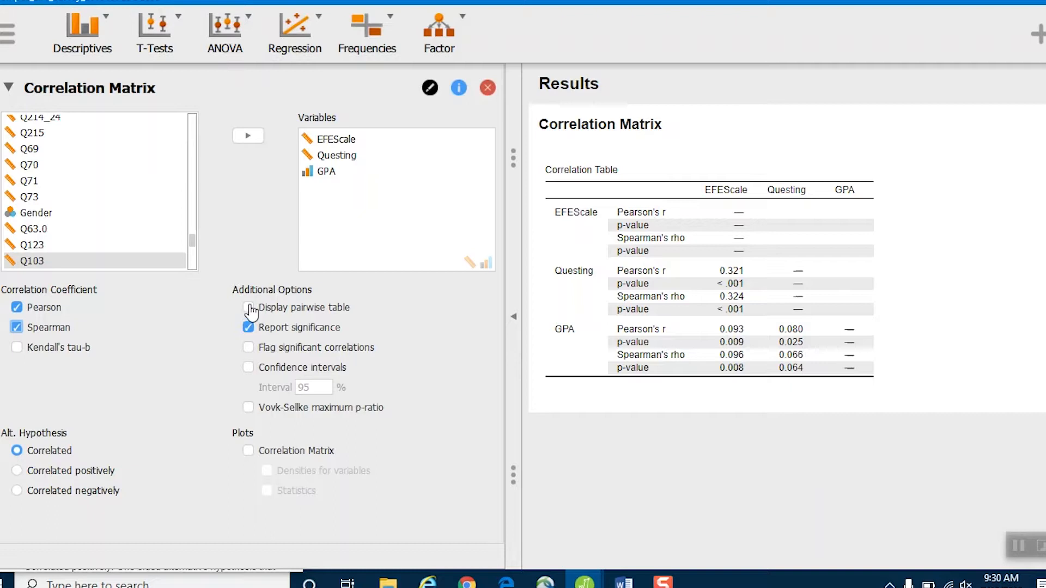
Step: Switch the correlation output to a pairwise layout, one row per variable pair
{"action": "left_click", "coordinate": [248, 327]}
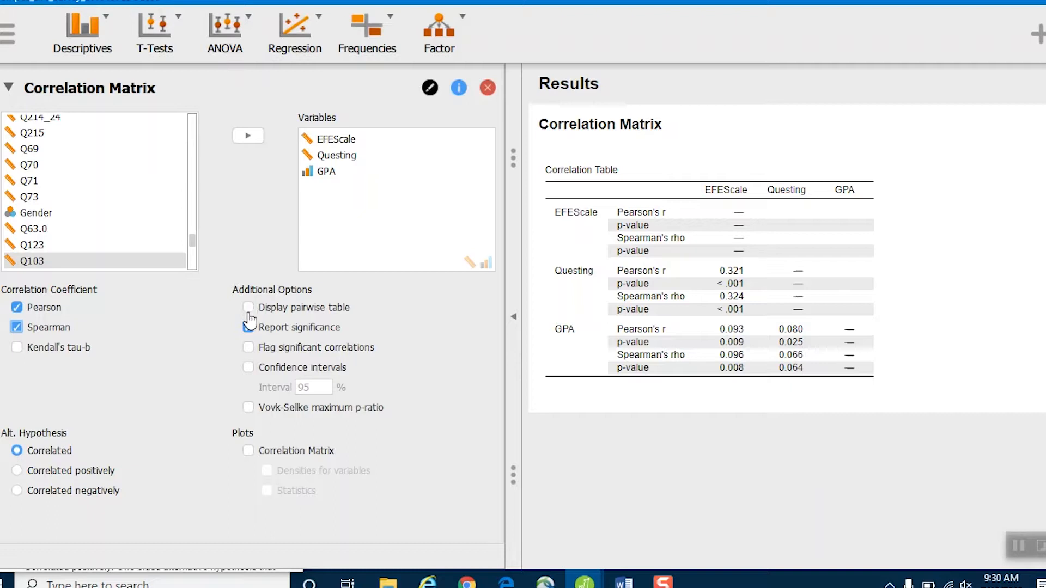
{"action": "left_click", "coordinate": [248, 307]}
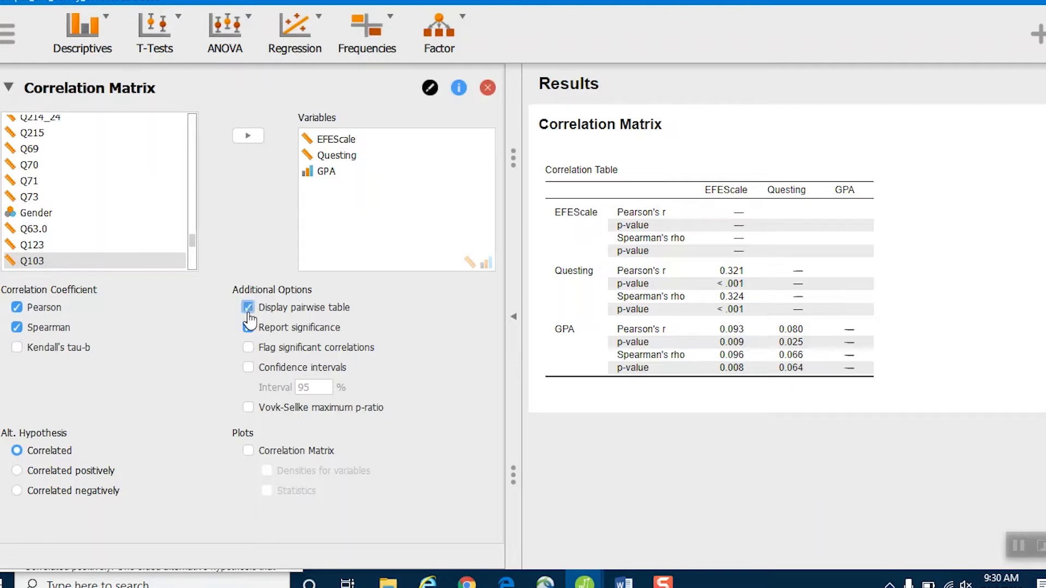
{"action": "left_click", "coordinate": [247, 327]}
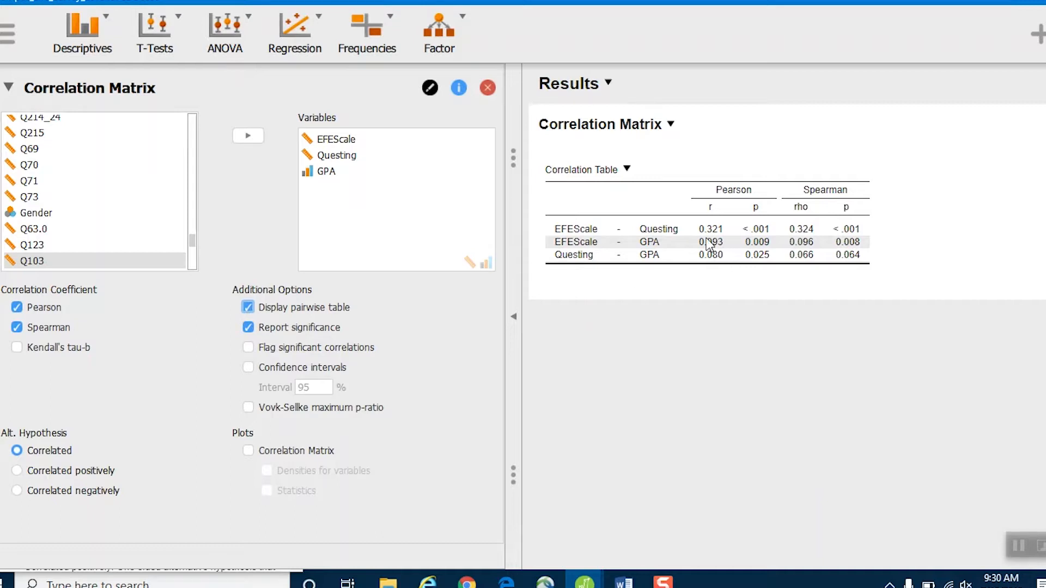
{"action": "mouse_move", "coordinate": [597, 237]}
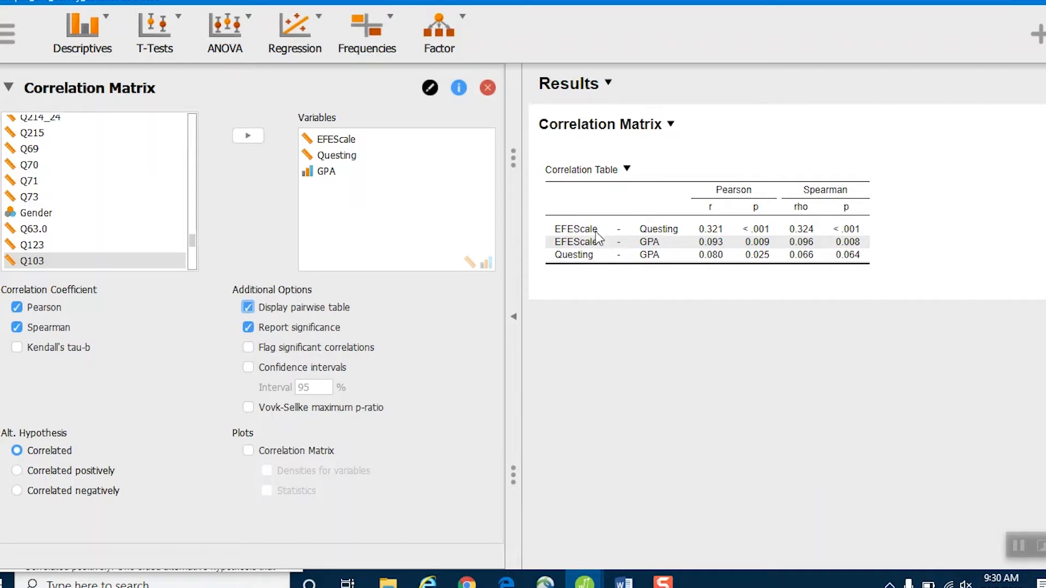
{"action": "mouse_move", "coordinate": [651, 258]}
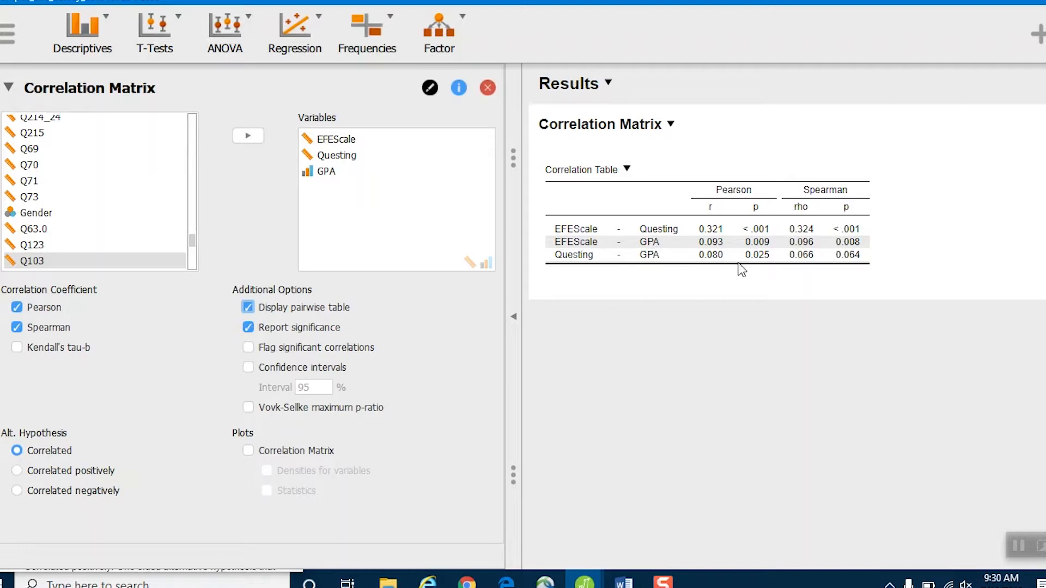
{"action": "mouse_move", "coordinate": [733, 250]}
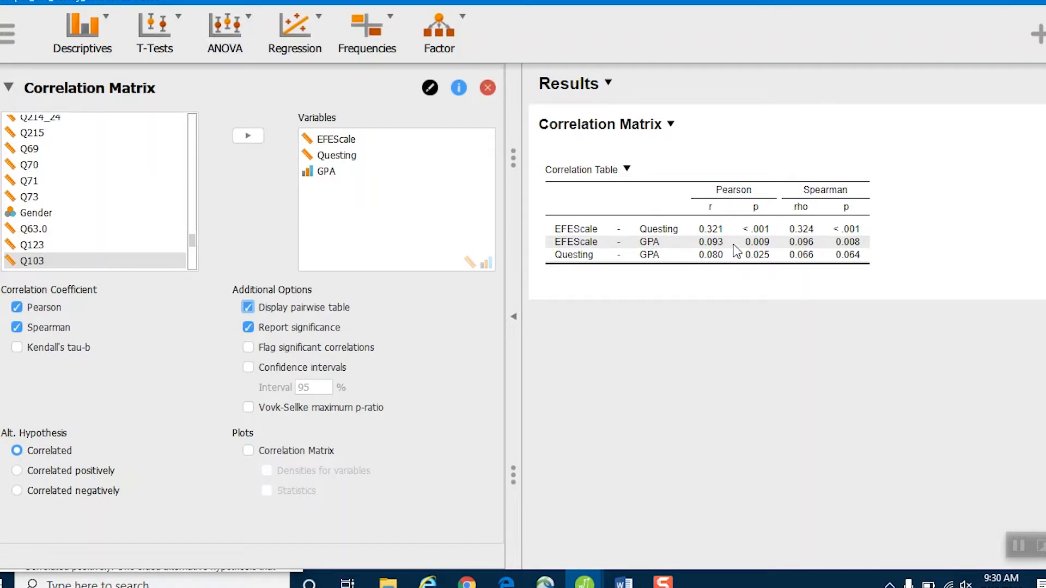
{"action": "mouse_move", "coordinate": [833, 225]}
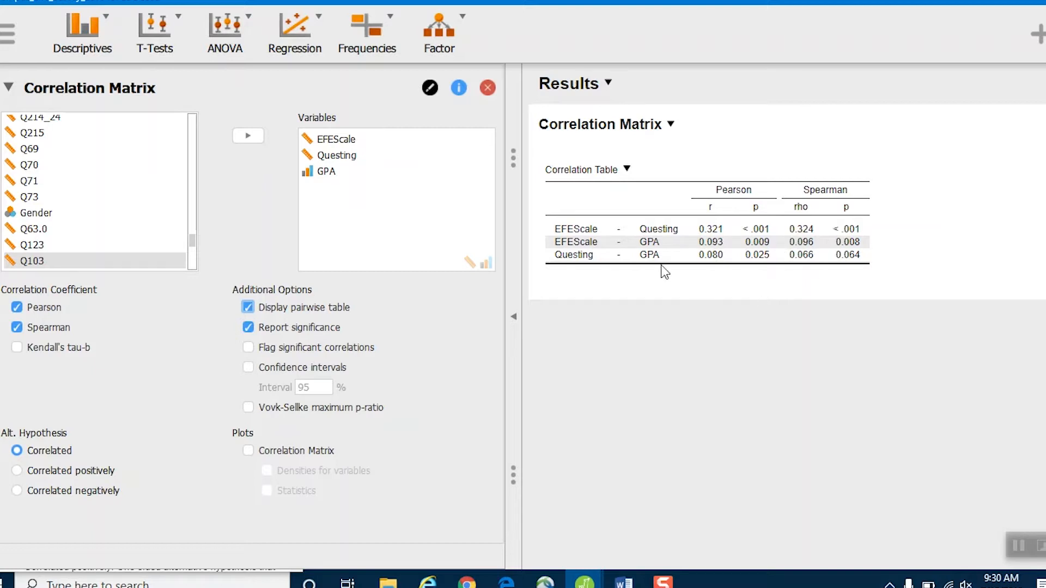
{"action": "mouse_move", "coordinate": [587, 233]}
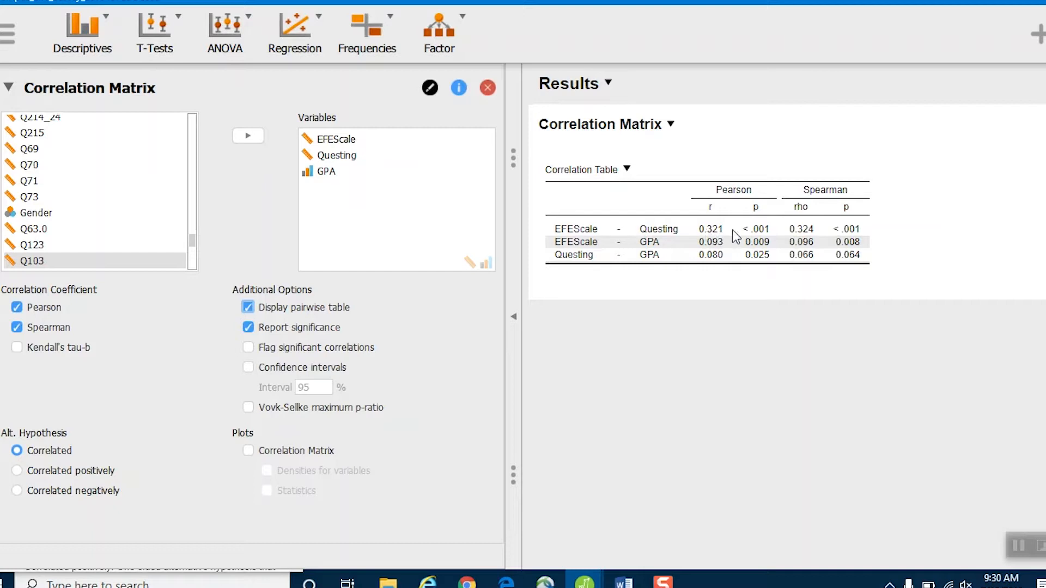
{"action": "mouse_move", "coordinate": [759, 232]}
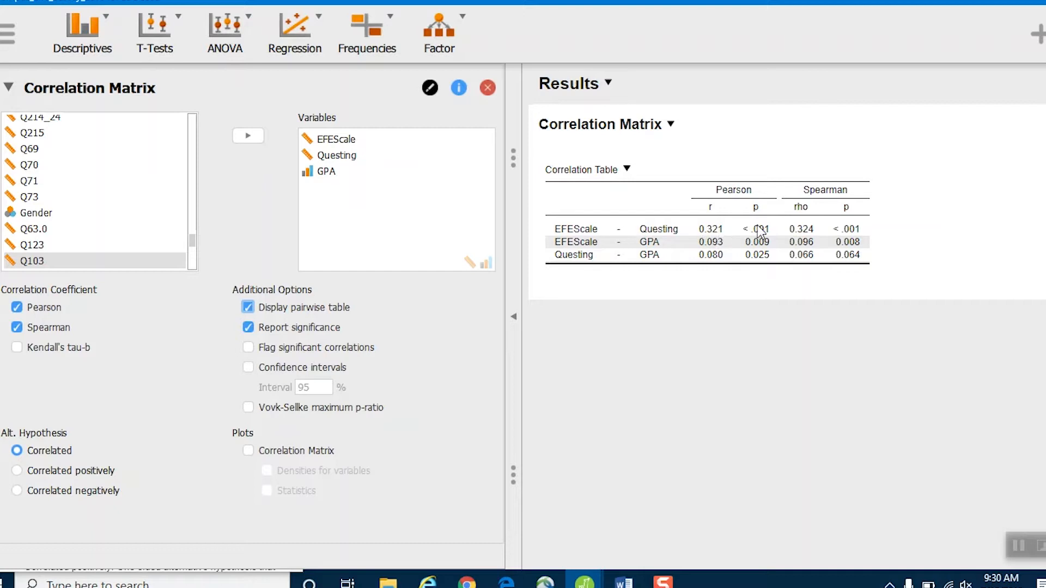
{"action": "mouse_move", "coordinate": [727, 230]}
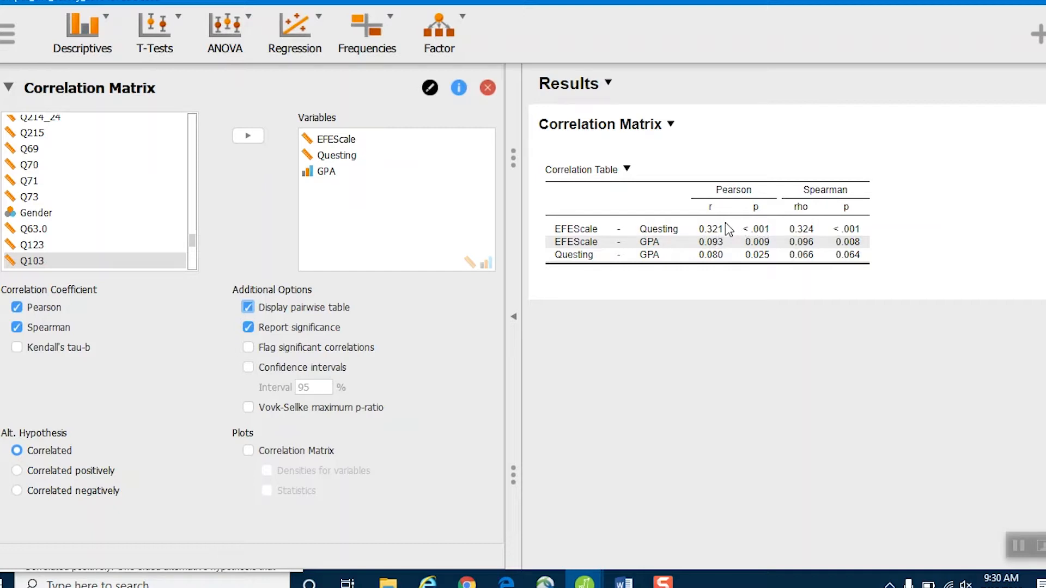
{"action": "mouse_move", "coordinate": [662, 252]}
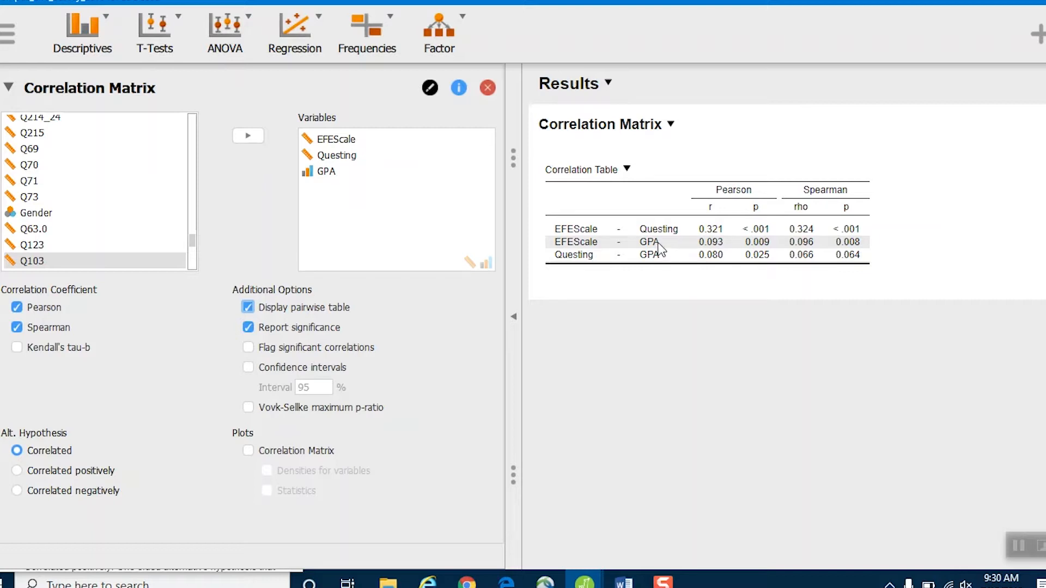
{"action": "mouse_move", "coordinate": [856, 250]}
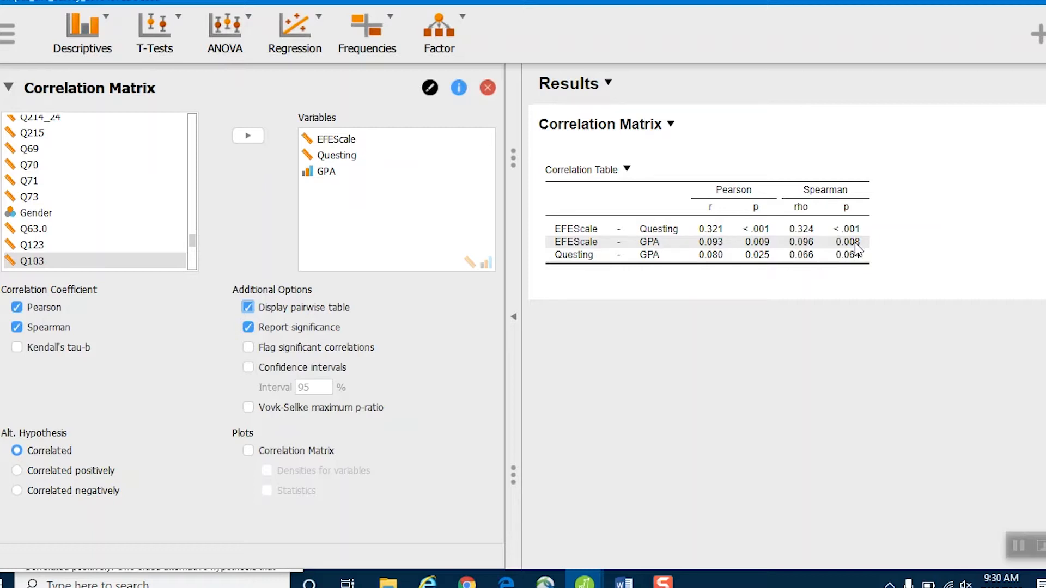
{"action": "mouse_move", "coordinate": [837, 268]}
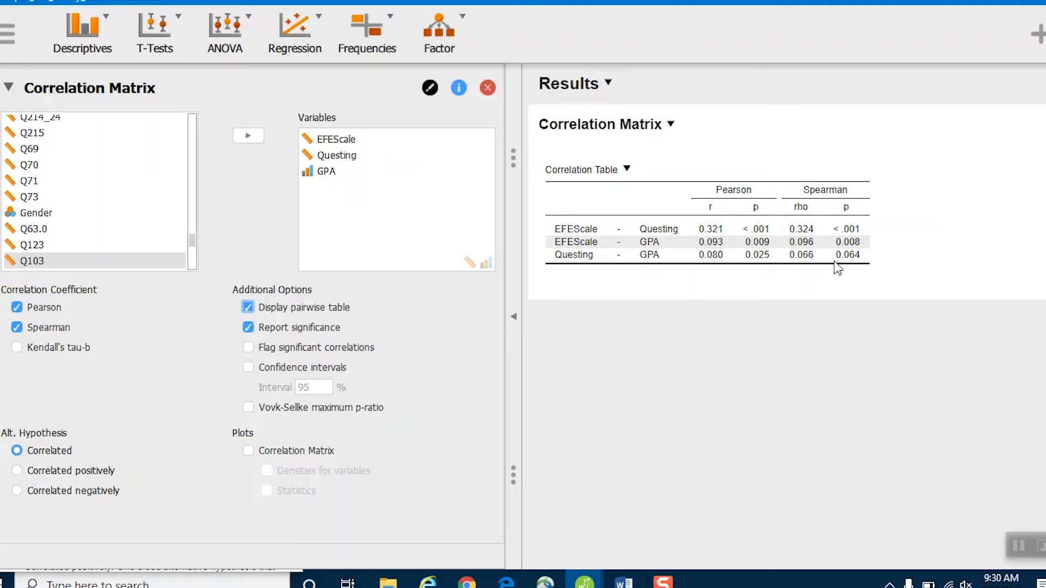
{"action": "mouse_move", "coordinate": [851, 270]}
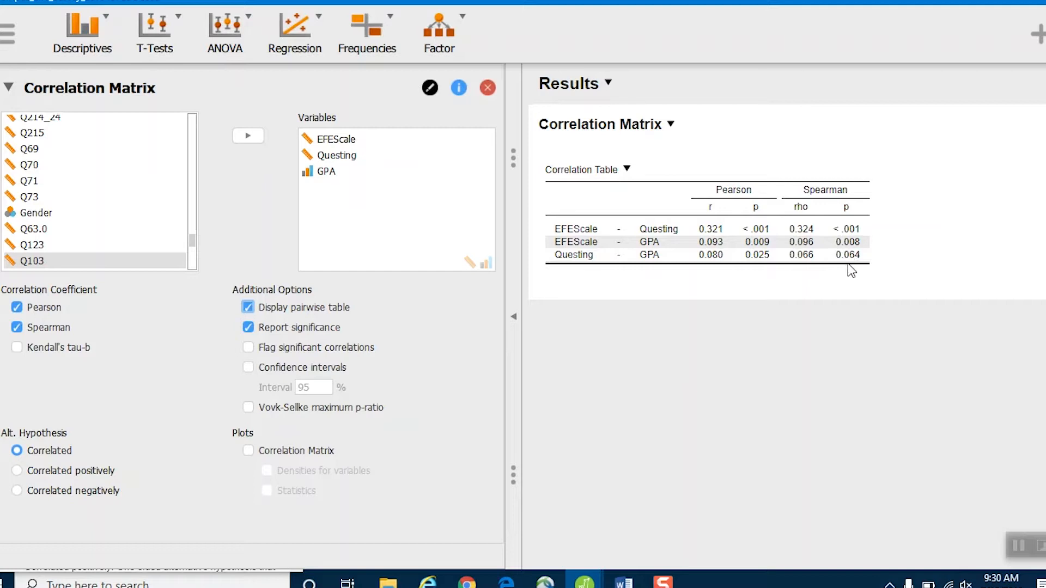
{"action": "mouse_move", "coordinate": [697, 229]}
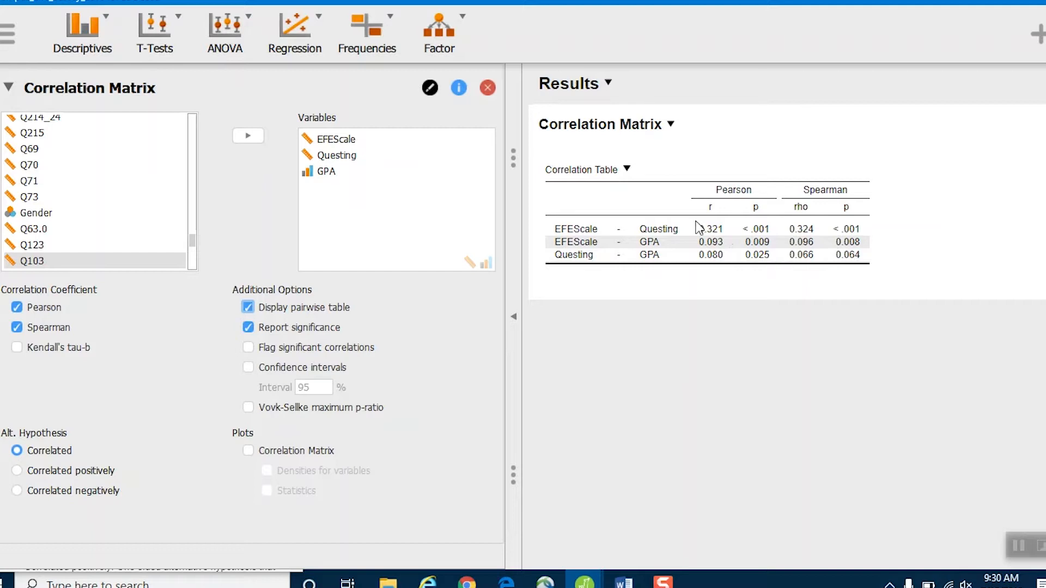
{"action": "mouse_move", "coordinate": [695, 238]}
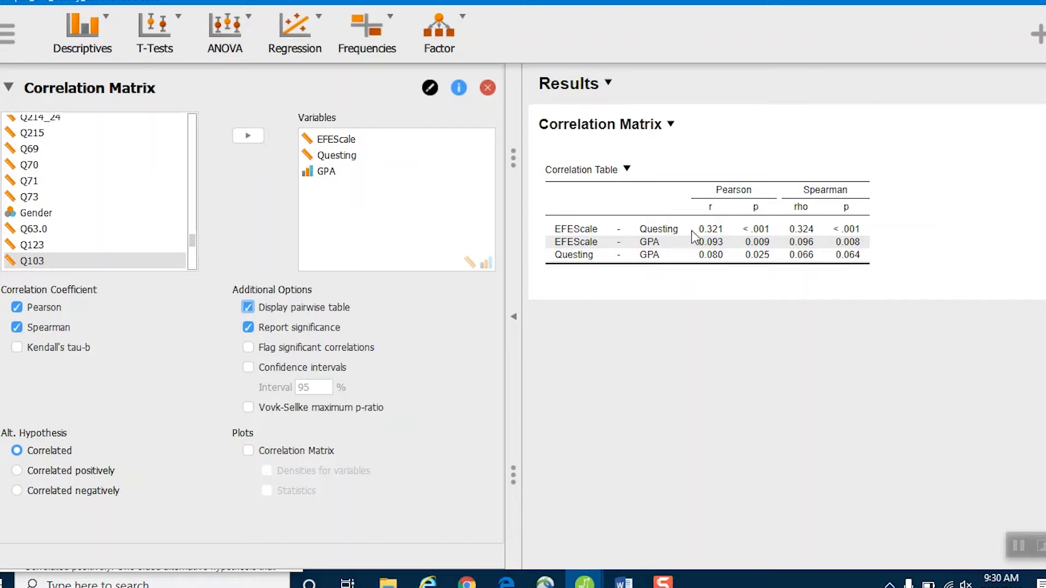
{"action": "mouse_move", "coordinate": [733, 230]}
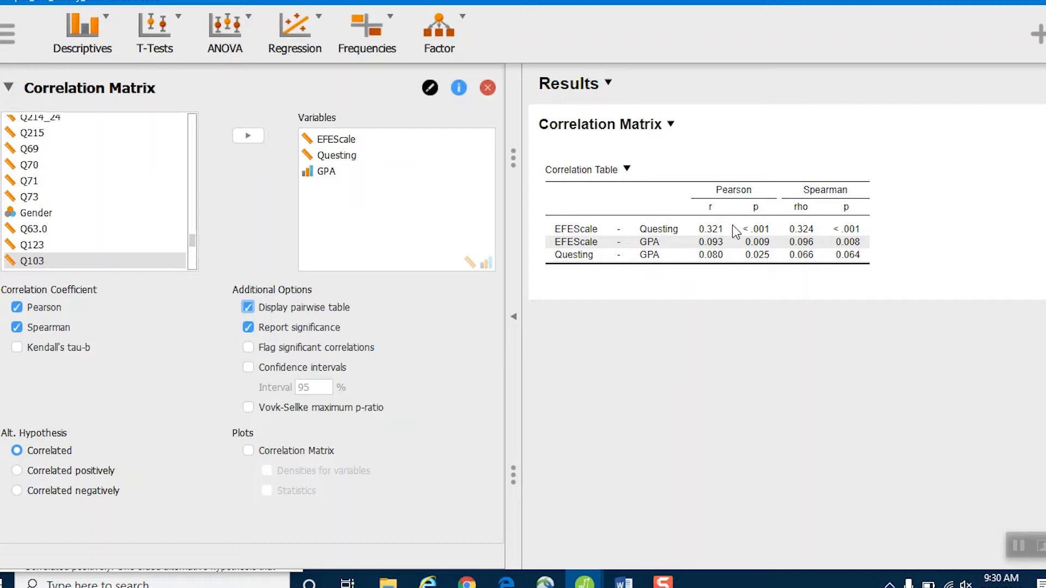
{"action": "mouse_move", "coordinate": [733, 235]}
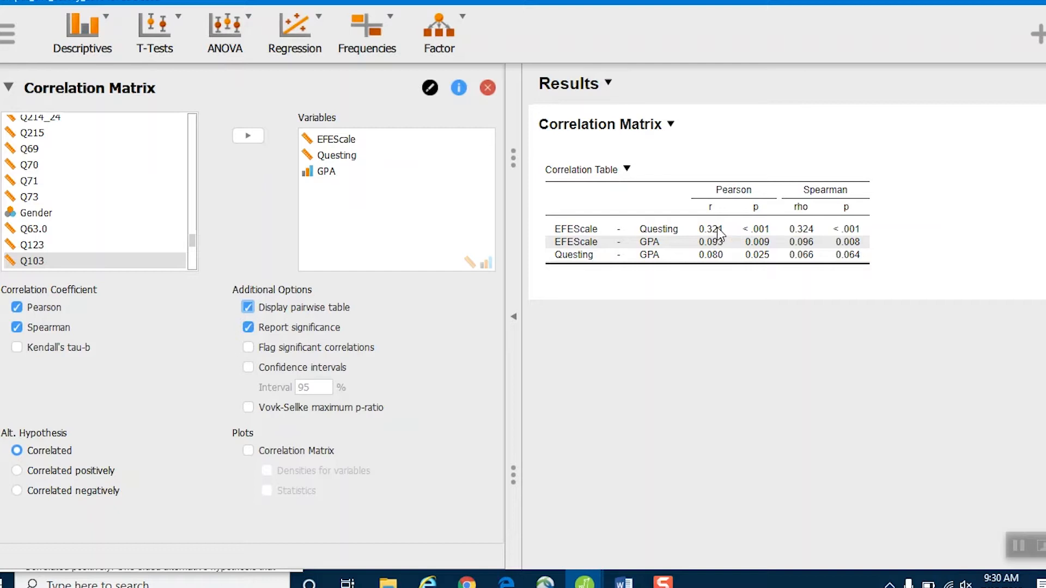
{"action": "mouse_move", "coordinate": [757, 238]}
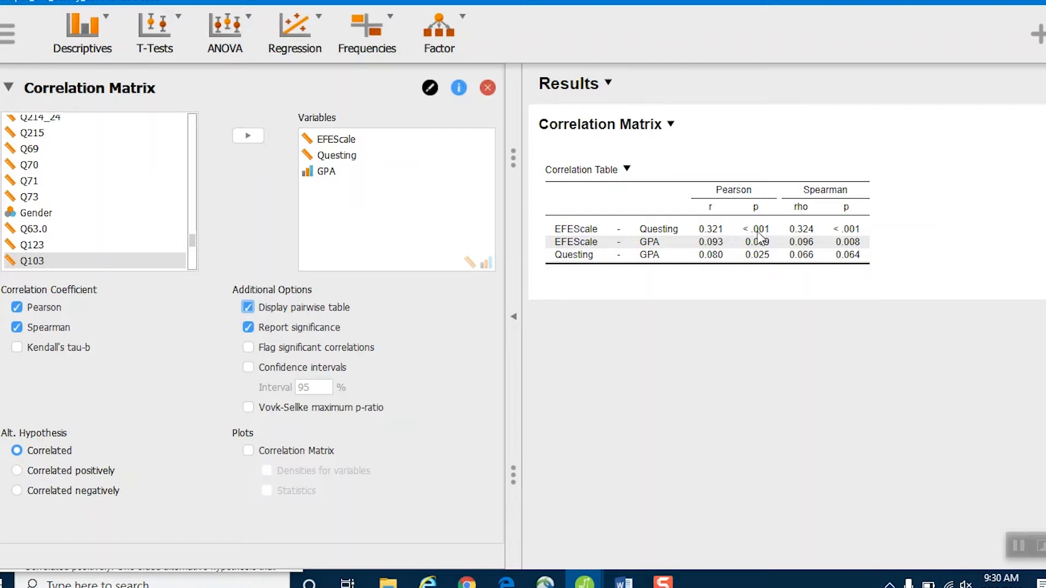
{"action": "mouse_move", "coordinate": [767, 230]}
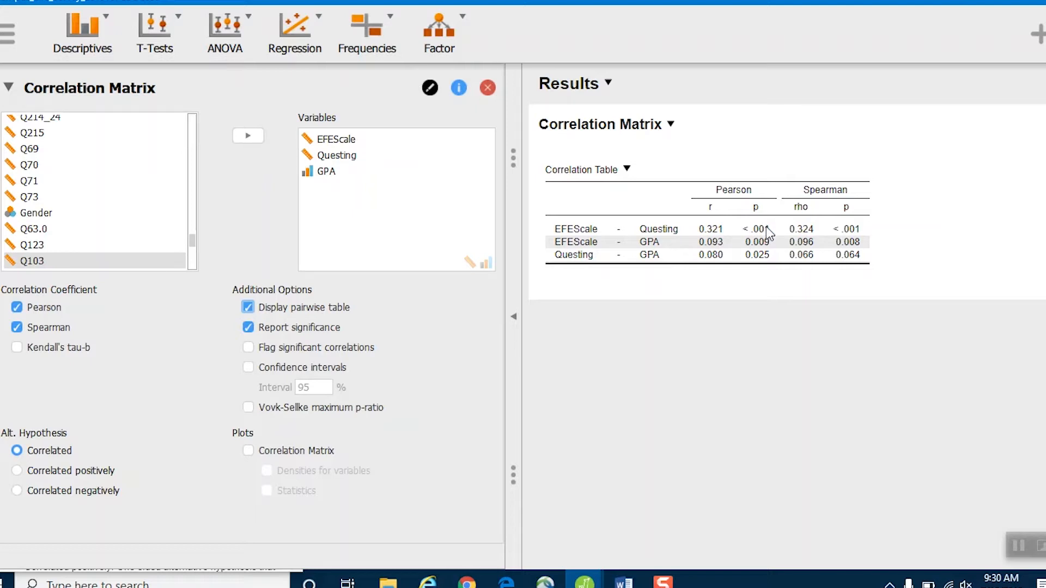
{"action": "mouse_move", "coordinate": [606, 245]}
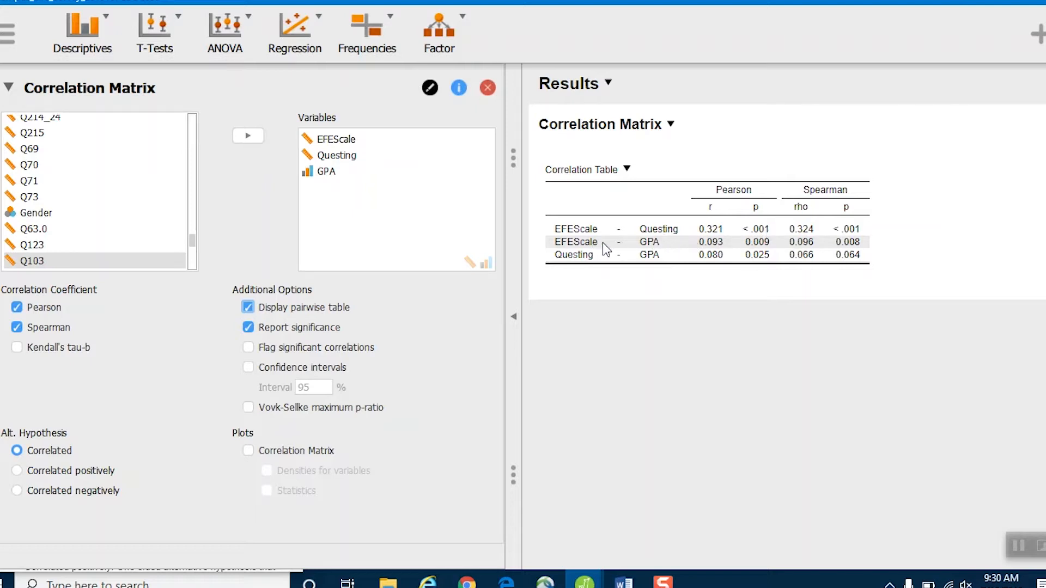
{"action": "mouse_move", "coordinate": [812, 249]}
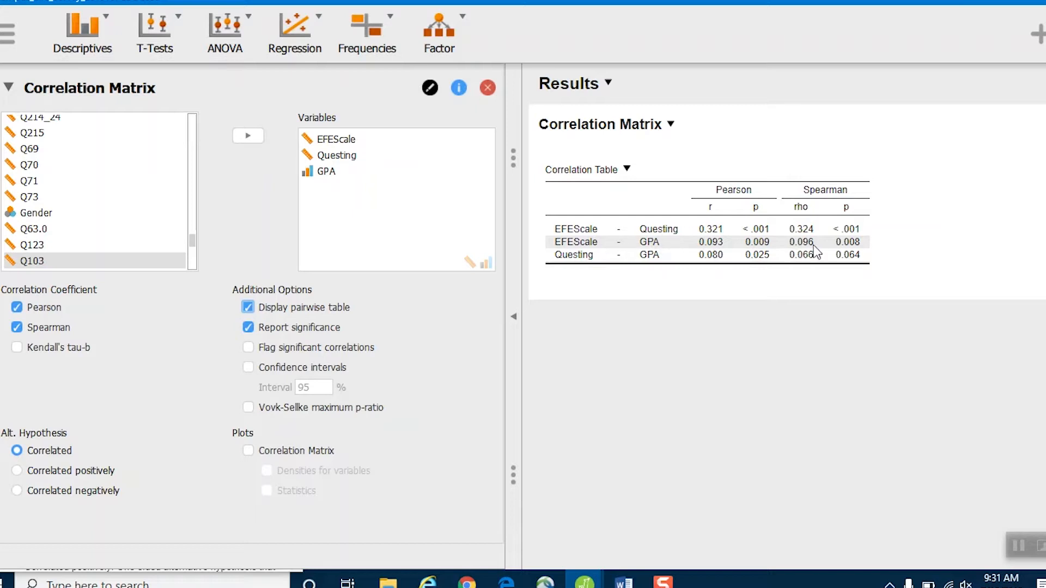
{"action": "mouse_move", "coordinate": [851, 249]}
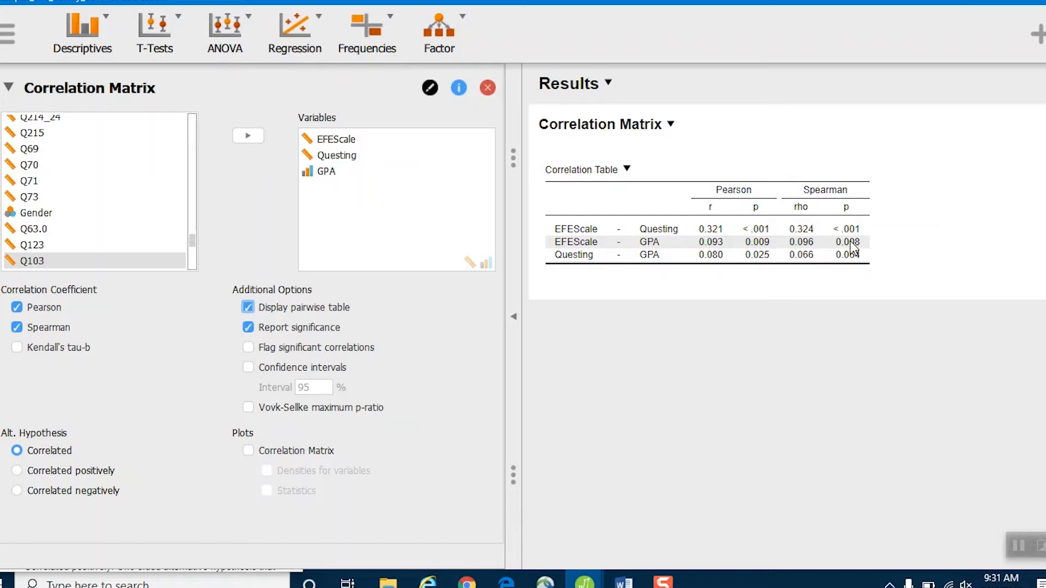
{"action": "mouse_move", "coordinate": [864, 250]}
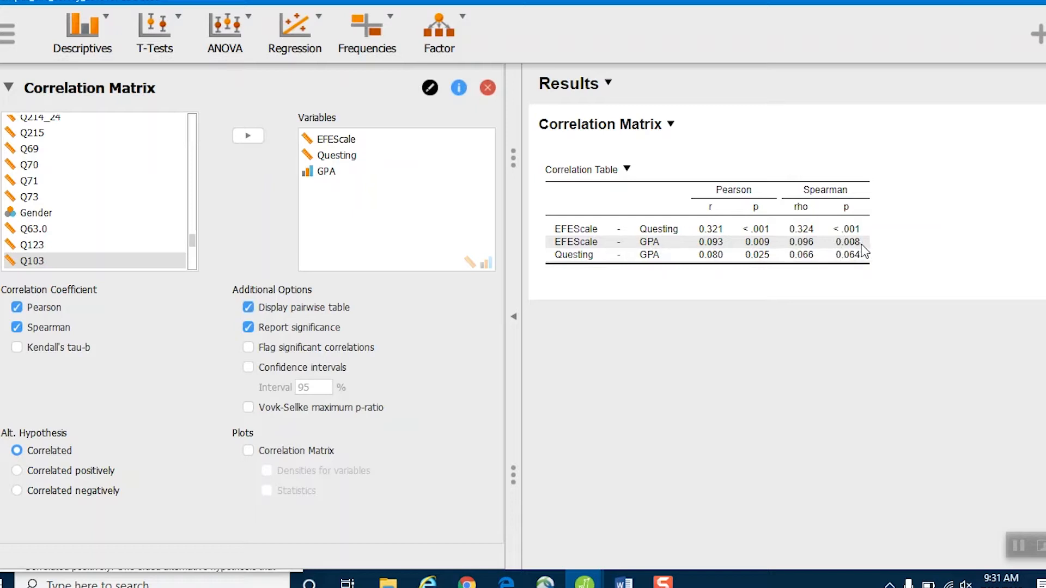
{"action": "mouse_move", "coordinate": [812, 251]}
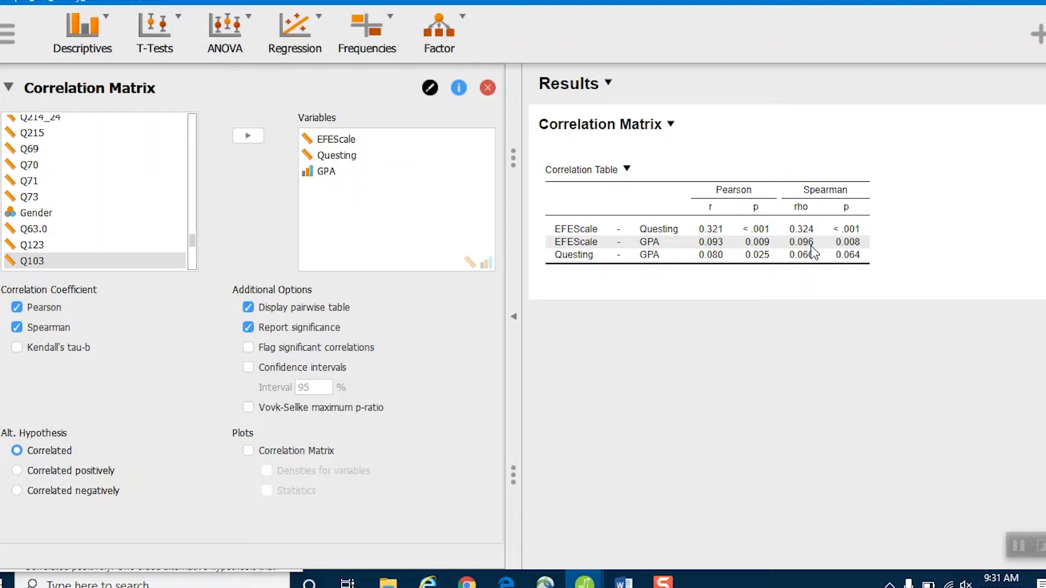
{"action": "mouse_move", "coordinate": [843, 249]}
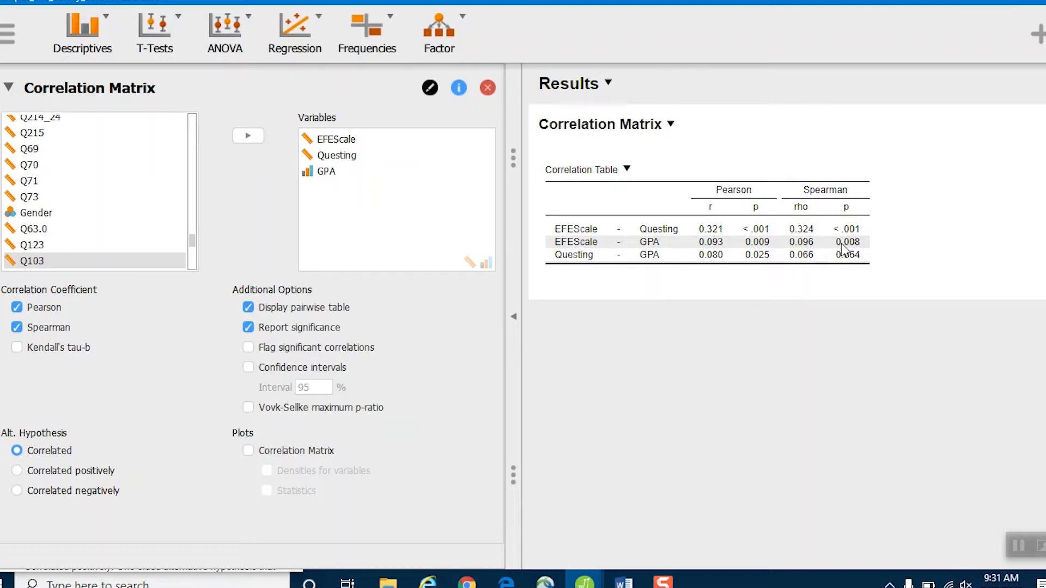
{"action": "mouse_move", "coordinate": [581, 277]}
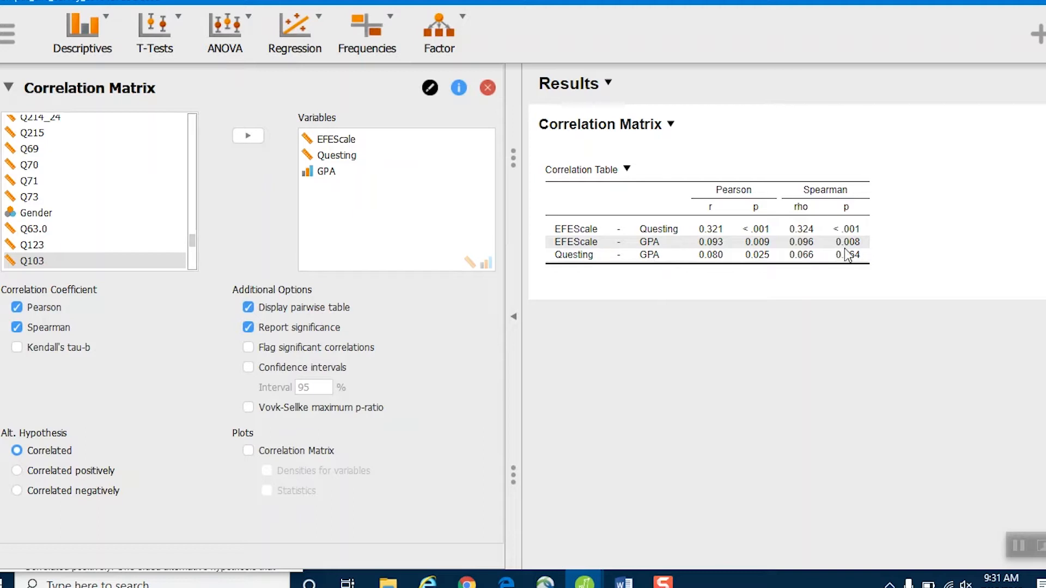
{"action": "mouse_move", "coordinate": [867, 276]}
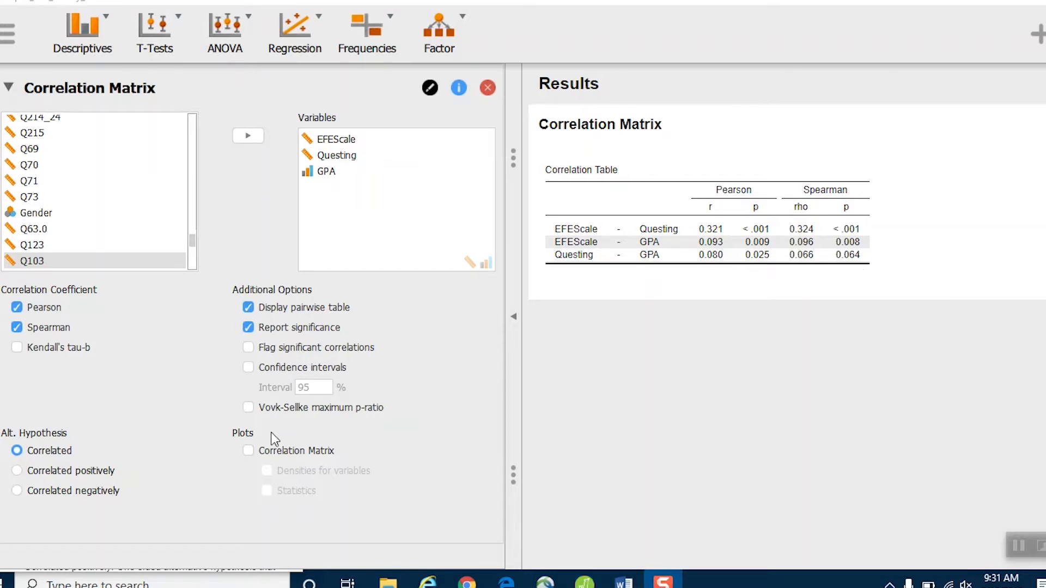
{"action": "mouse_move", "coordinate": [249, 353]}
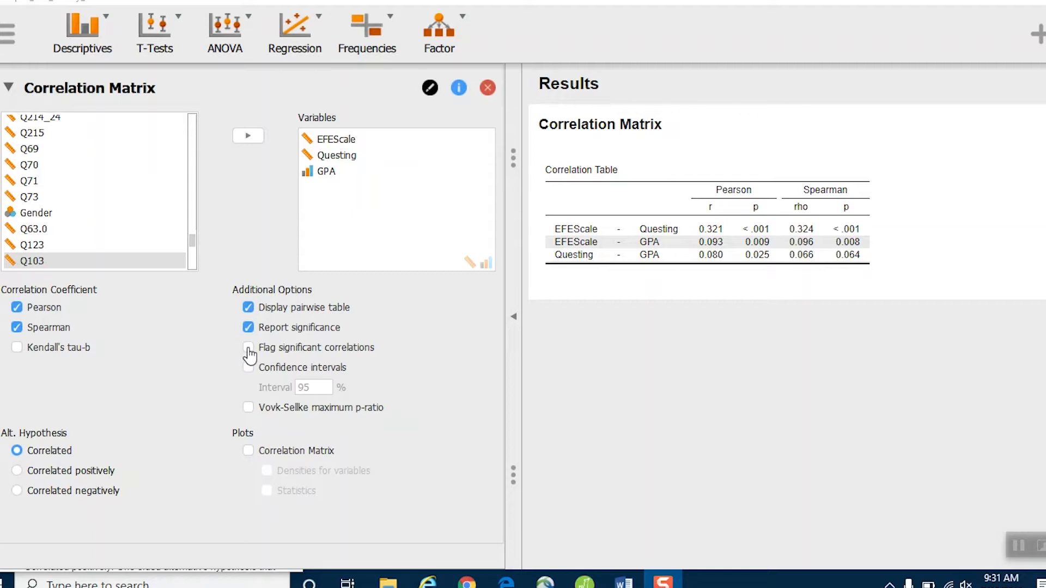
Step: Flag significant correlations with asterisks, copy the Correlation Matrix results and go to Word
{"action": "left_click", "coordinate": [248, 348]}
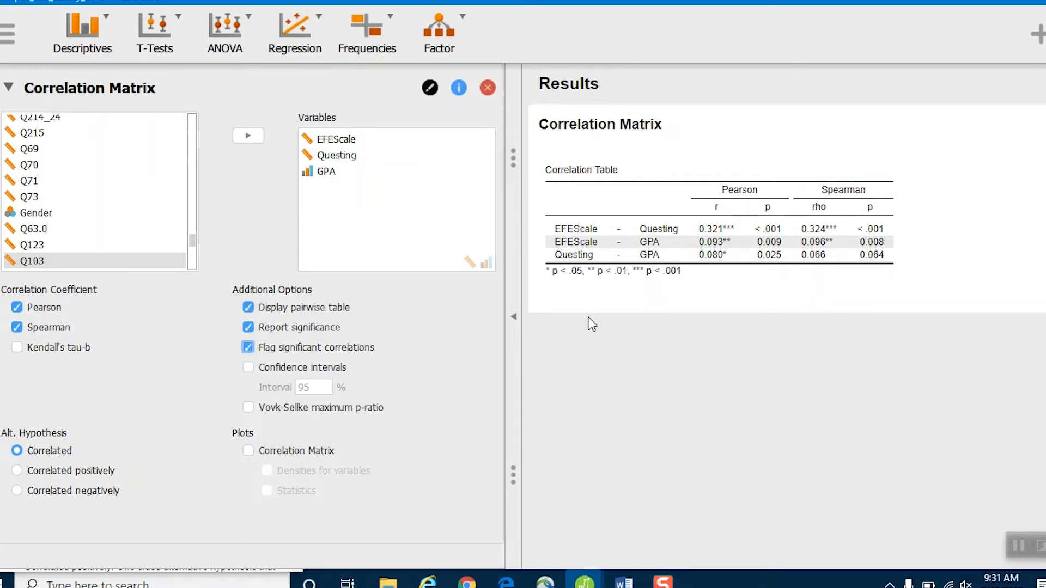
{"action": "mouse_move", "coordinate": [824, 252]}
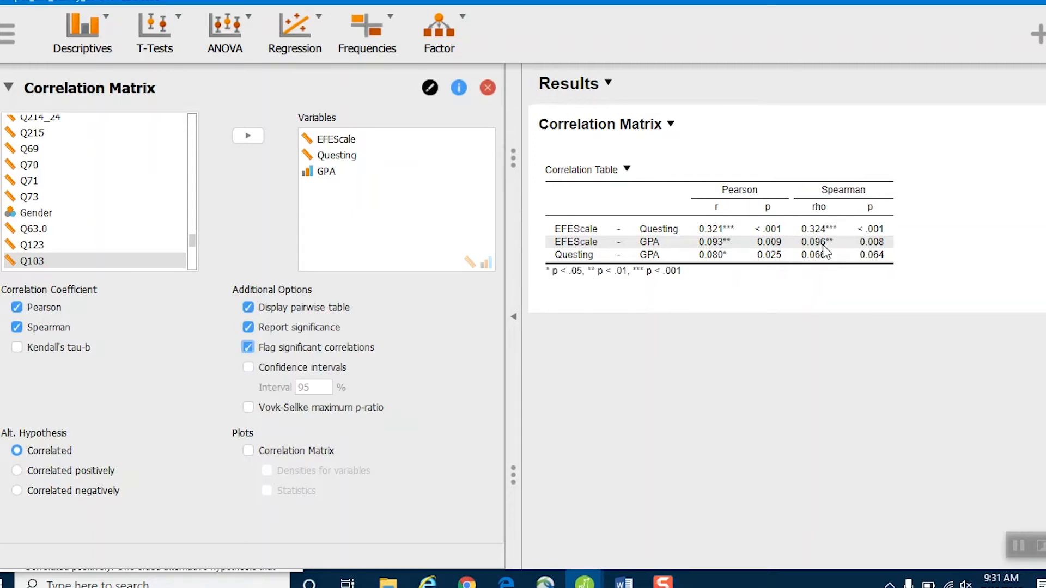
{"action": "mouse_move", "coordinate": [875, 234]}
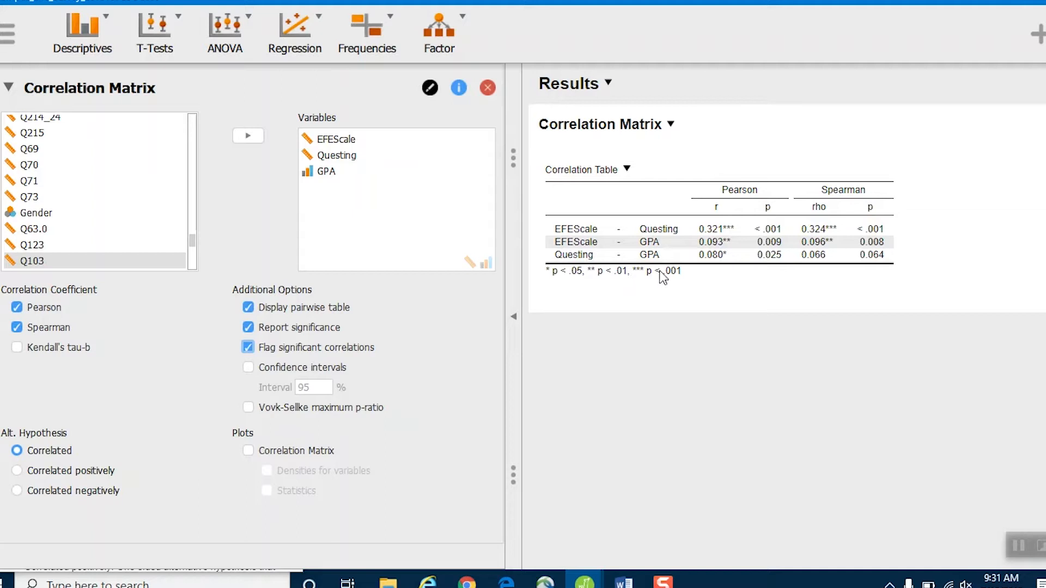
{"action": "mouse_move", "coordinate": [649, 281]}
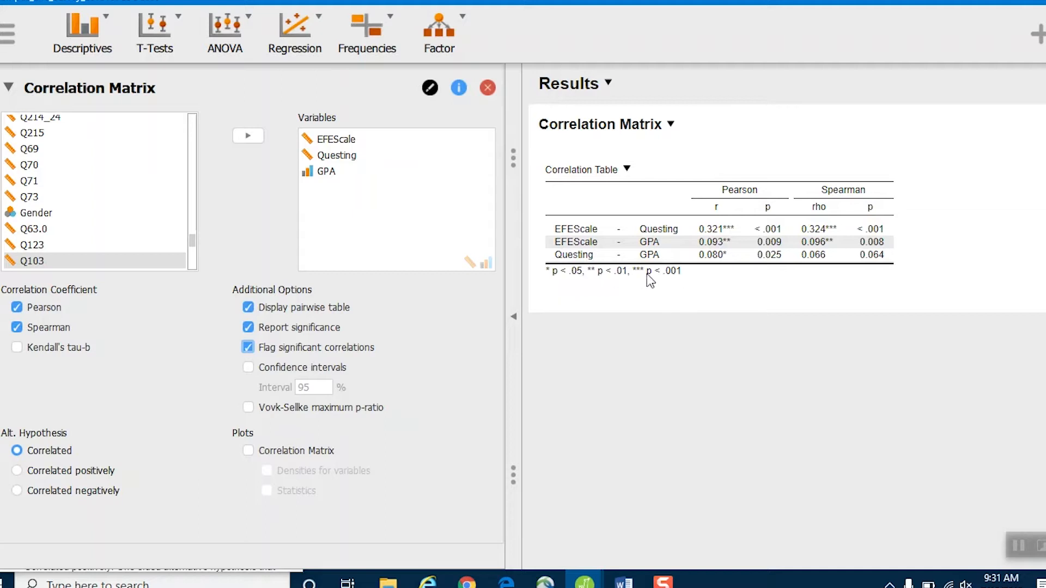
{"action": "mouse_move", "coordinate": [661, 254]}
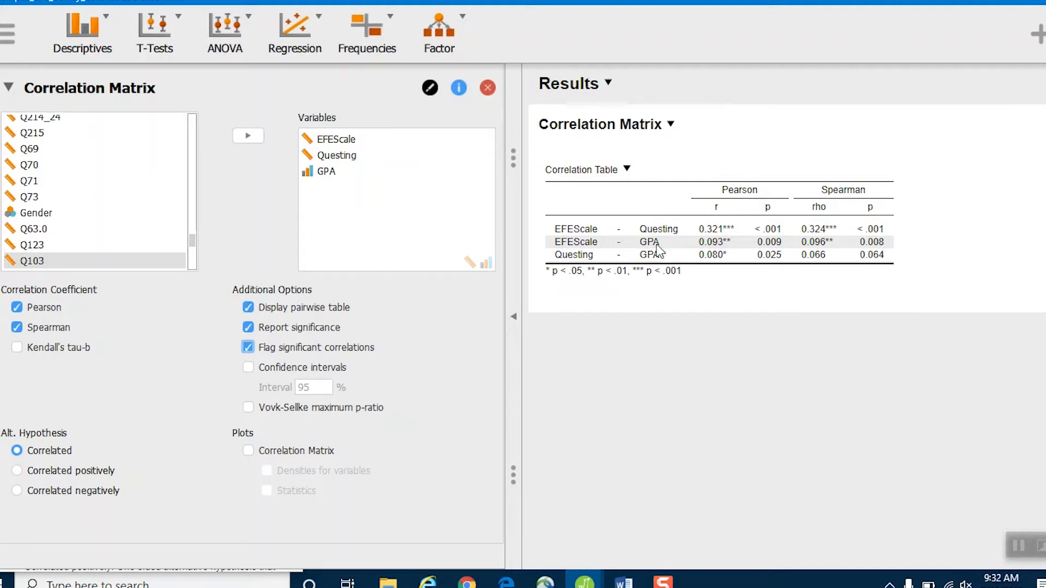
{"action": "mouse_move", "coordinate": [676, 257]}
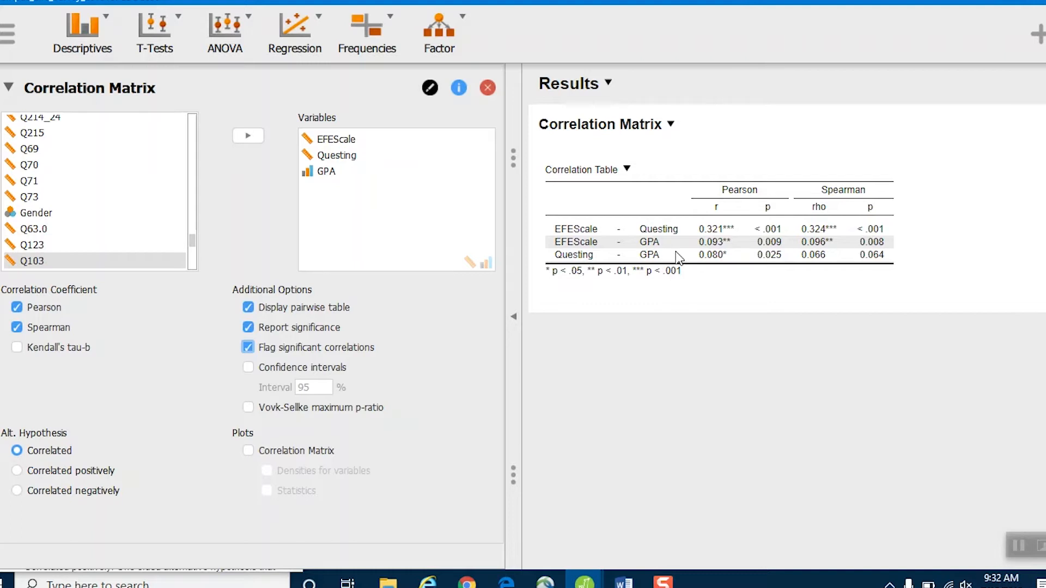
{"action": "mouse_move", "coordinate": [693, 242]}
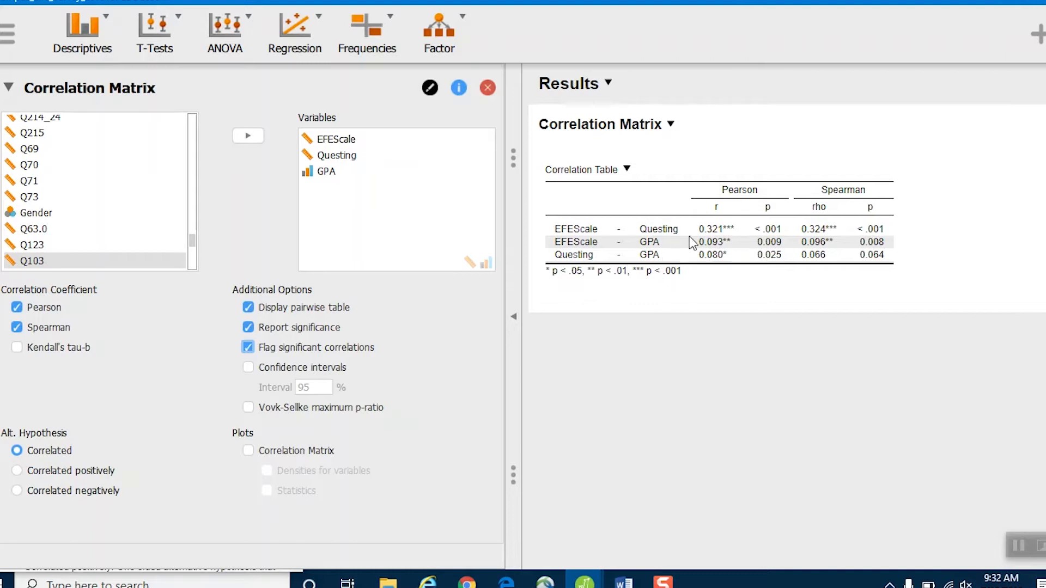
{"action": "mouse_move", "coordinate": [680, 281]}
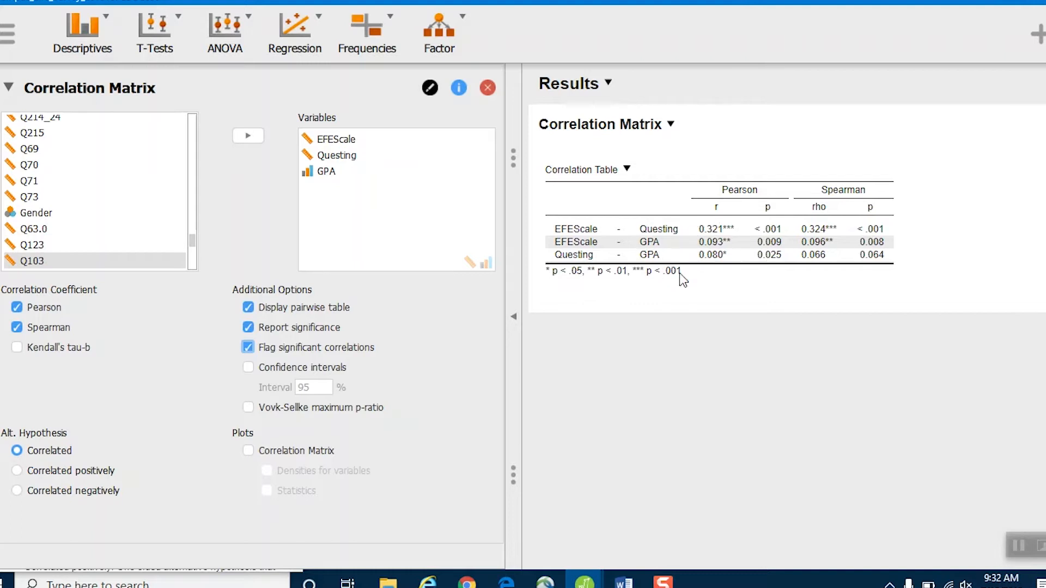
{"action": "mouse_move", "coordinate": [609, 288]}
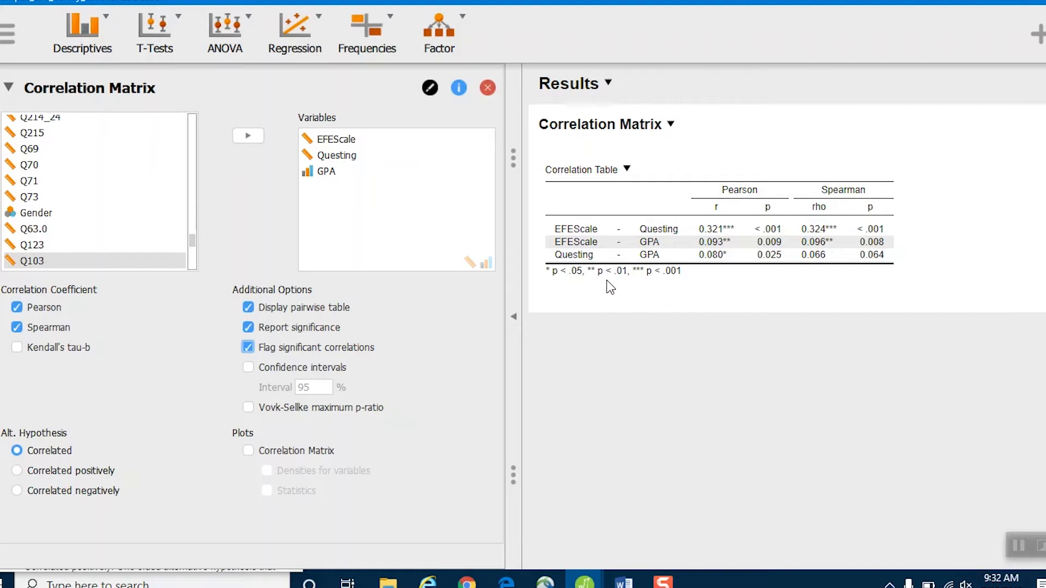
{"action": "mouse_move", "coordinate": [616, 279]}
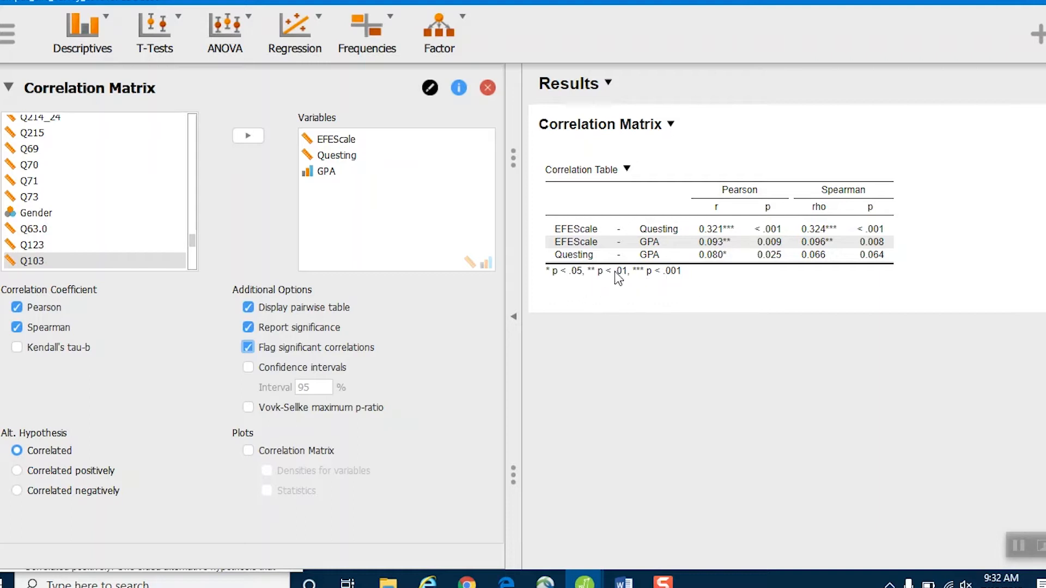
{"action": "mouse_move", "coordinate": [586, 274]}
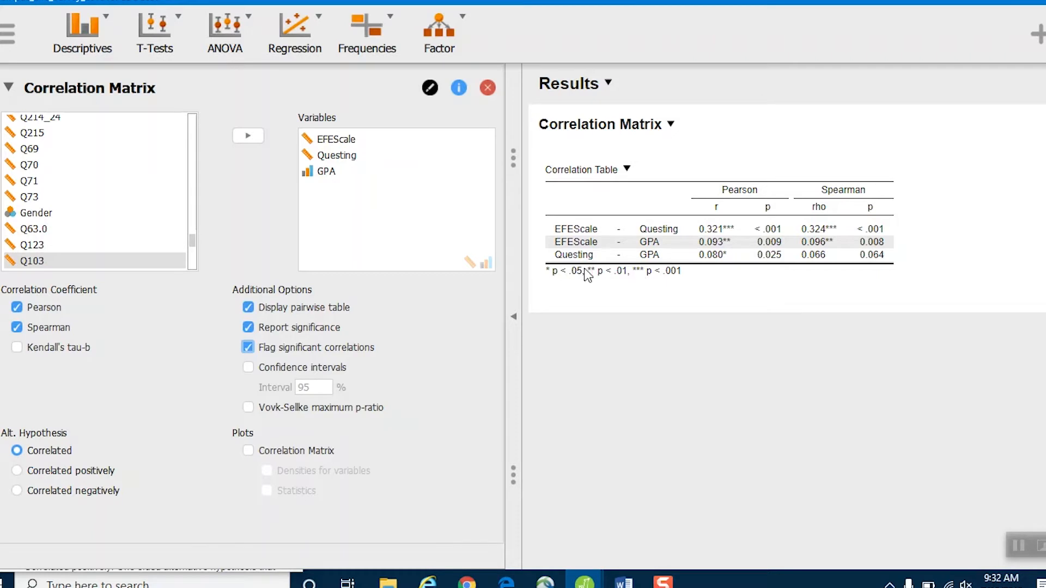
{"action": "mouse_move", "coordinate": [657, 279]}
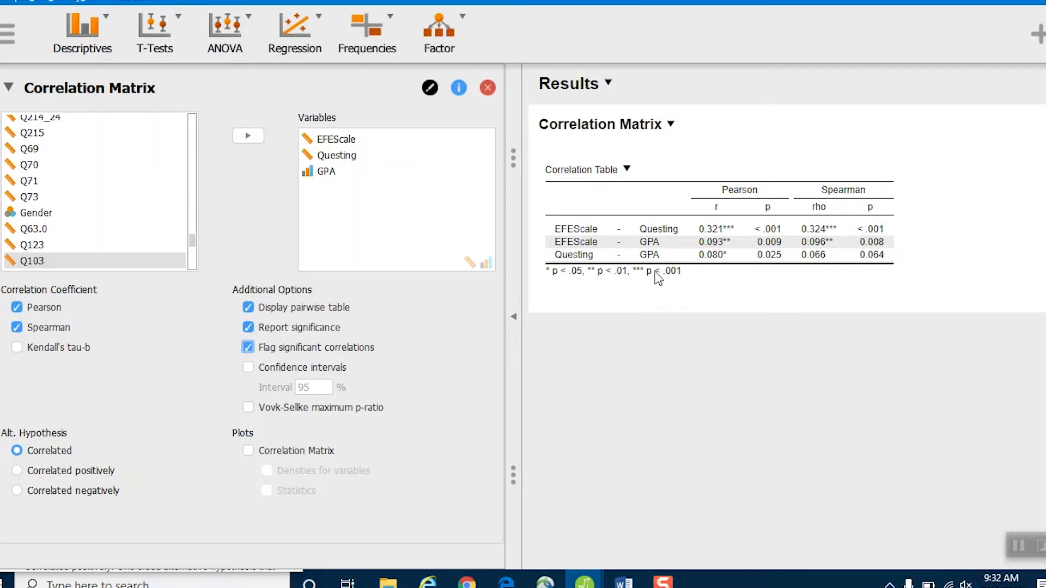
{"action": "mouse_move", "coordinate": [834, 268]}
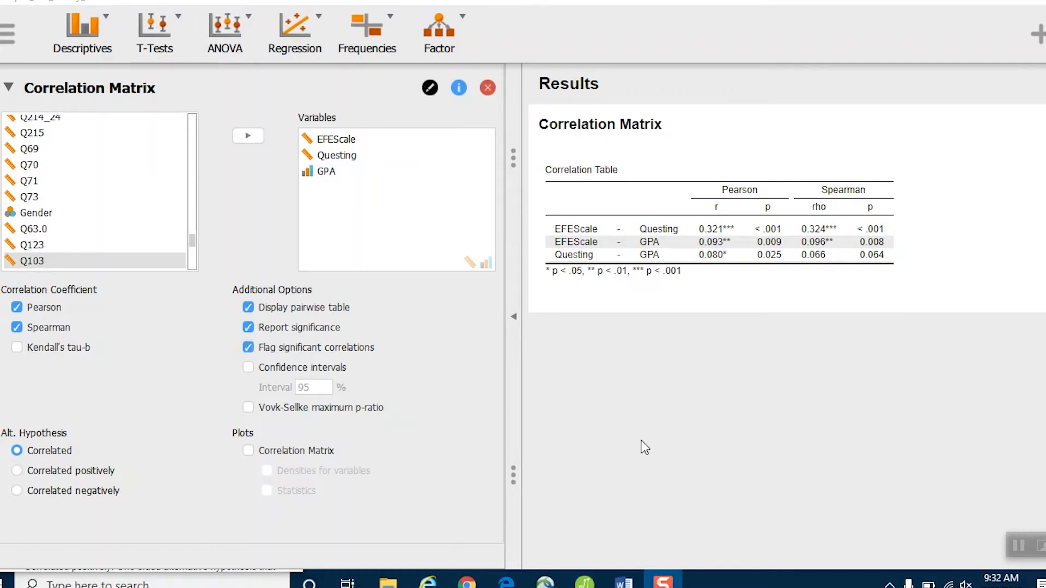
{"action": "mouse_move", "coordinate": [670, 125]}
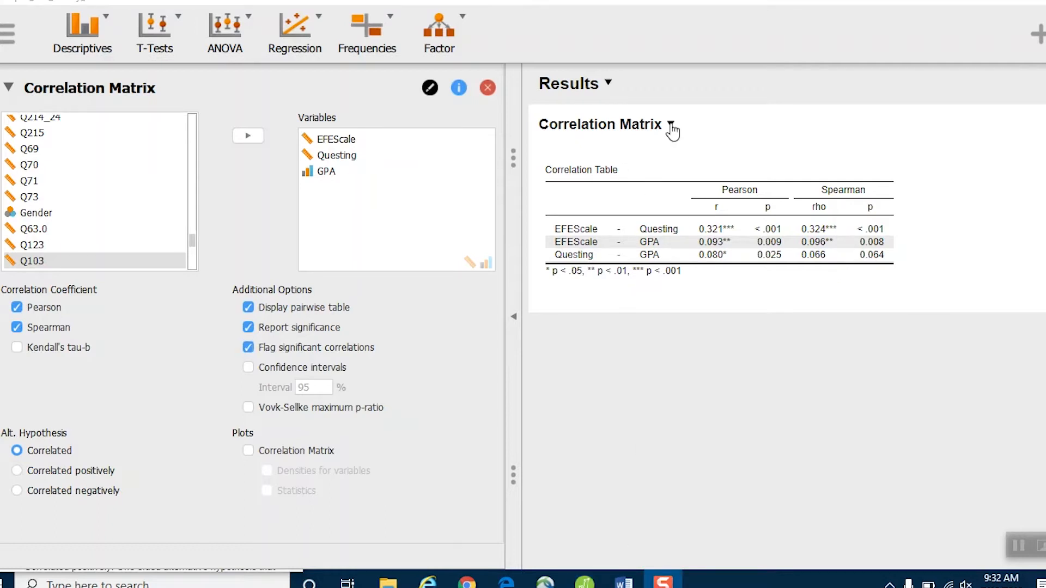
{"action": "left_click", "coordinate": [671, 124]}
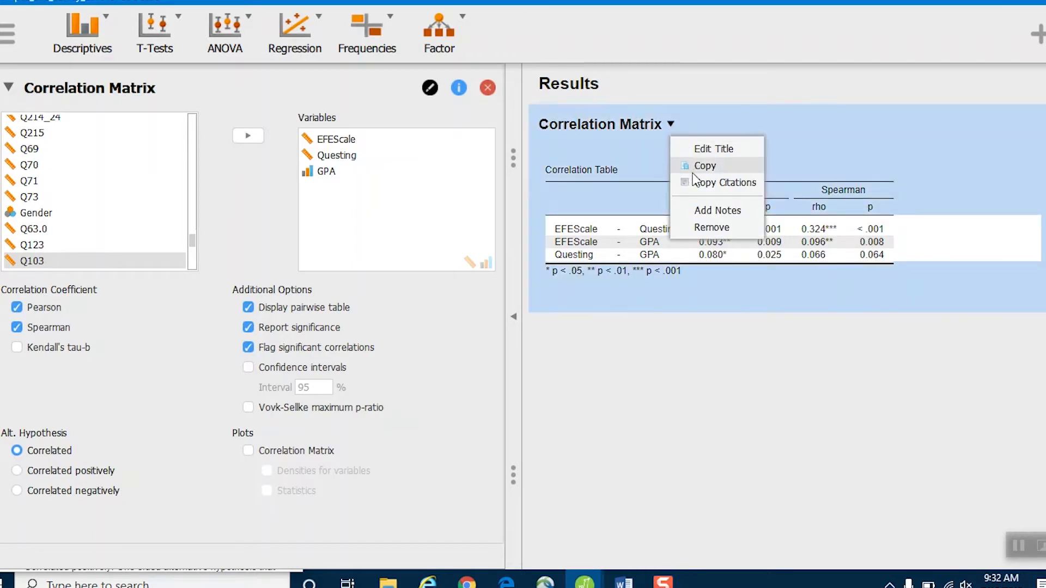
{"action": "left_click", "coordinate": [706, 166]}
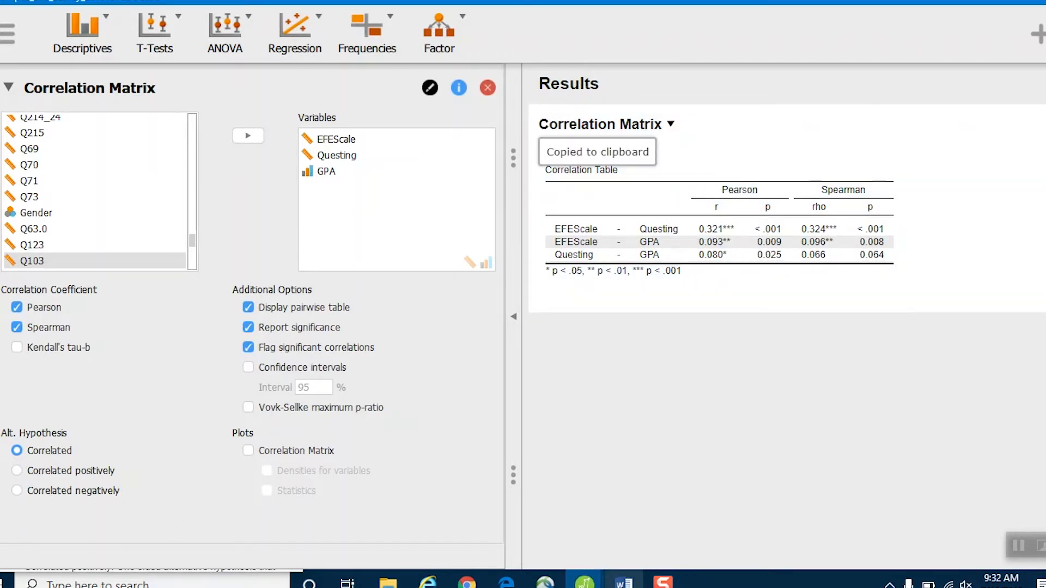
{"action": "left_click", "coordinate": [625, 582]}
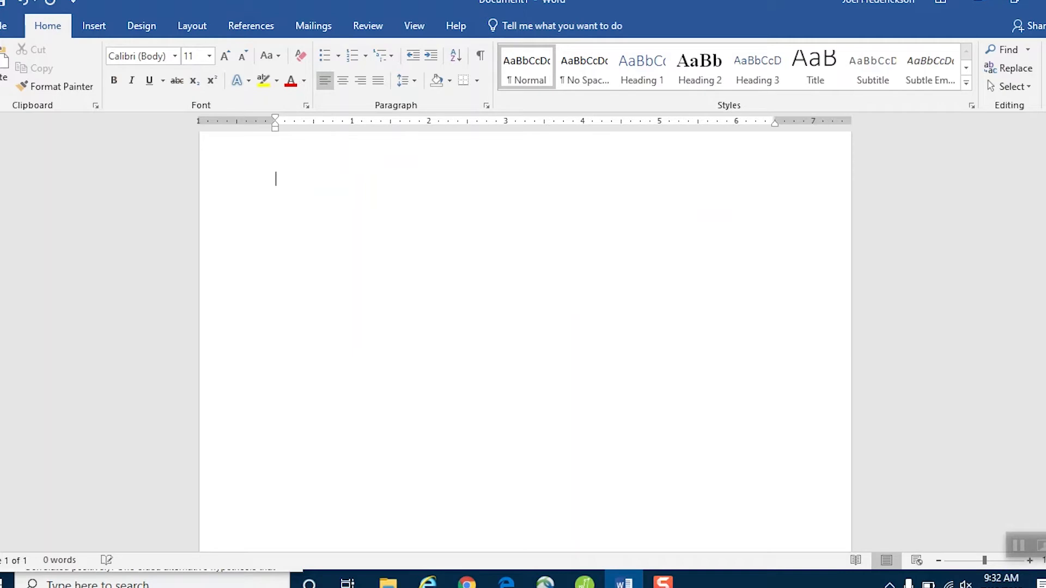
Step: Paste the copied correlation table into the Word document
{"action": "key", "text": "ctrl+v"}
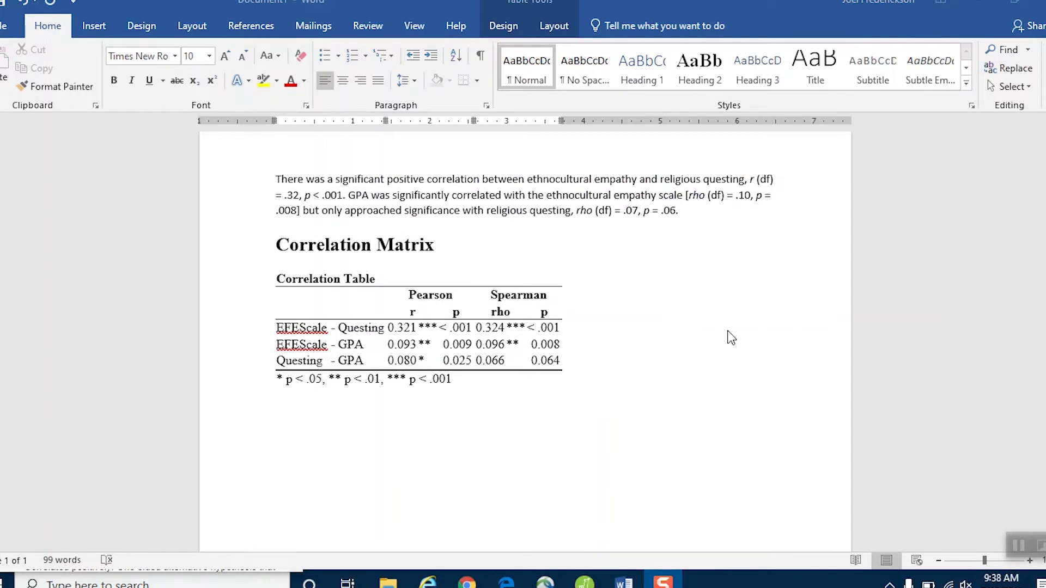
{"action": "mouse_move", "coordinate": [307, 174]}
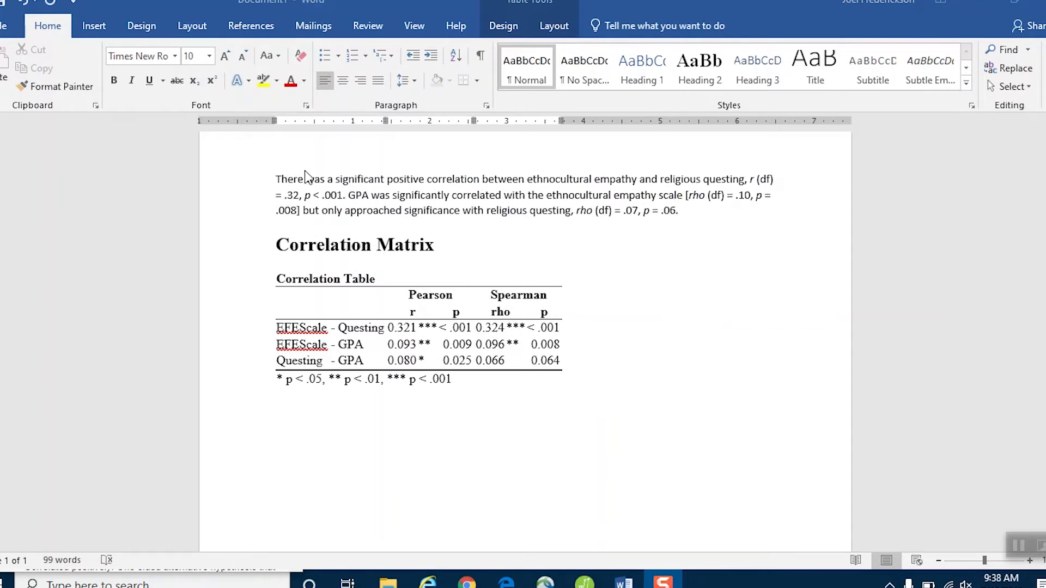
{"action": "mouse_move", "coordinate": [574, 169]}
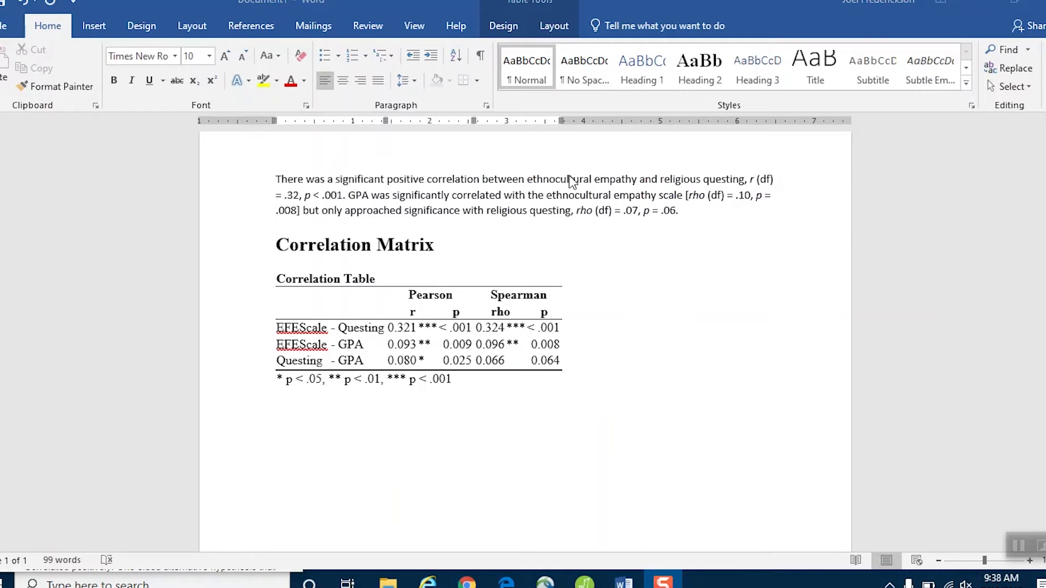
{"action": "mouse_move", "coordinate": [746, 184]}
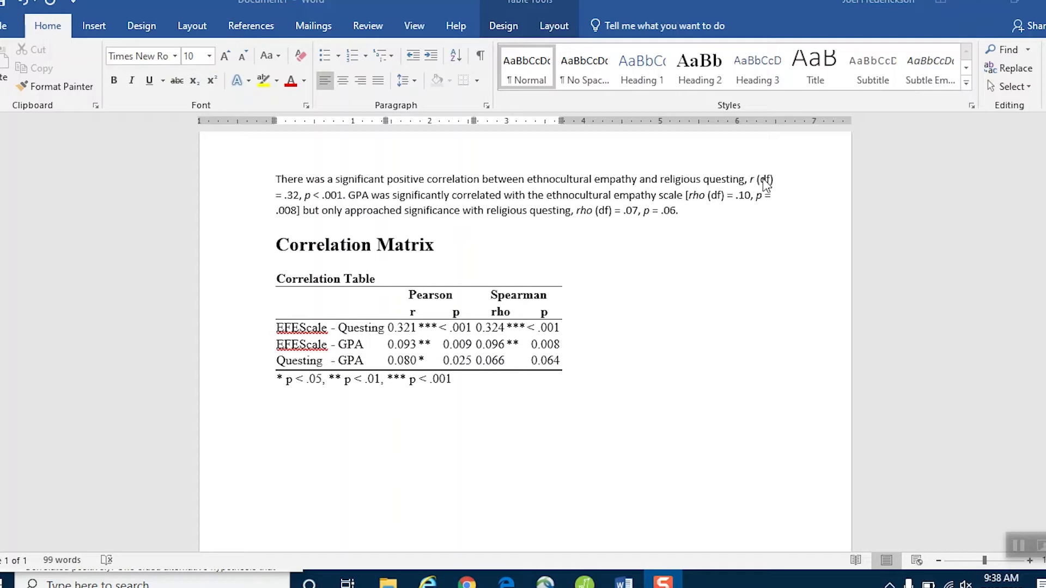
{"action": "mouse_move", "coordinate": [773, 187]}
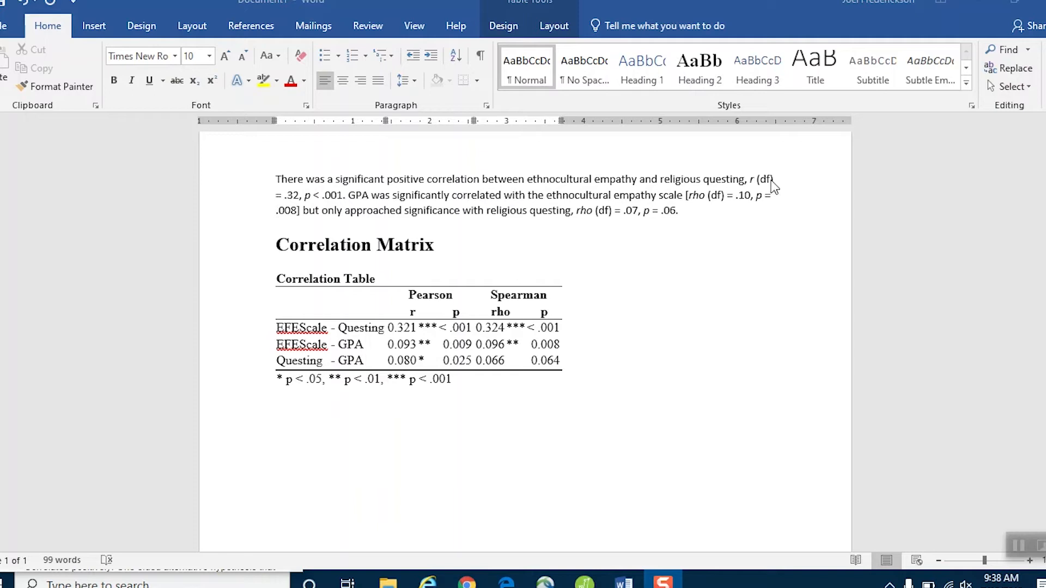
{"action": "mouse_move", "coordinate": [647, 398]}
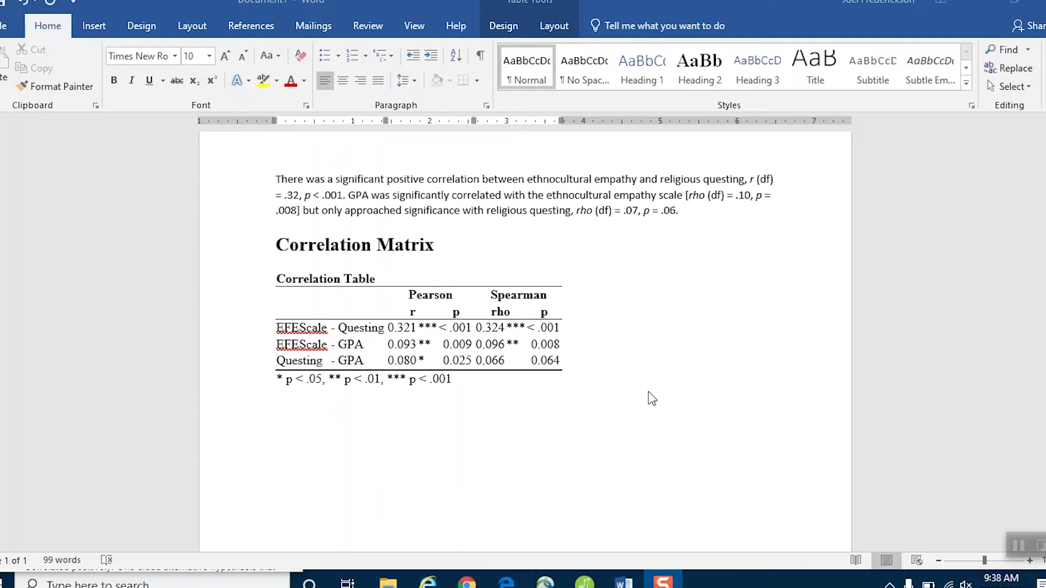
{"action": "mouse_move", "coordinate": [451, 362]}
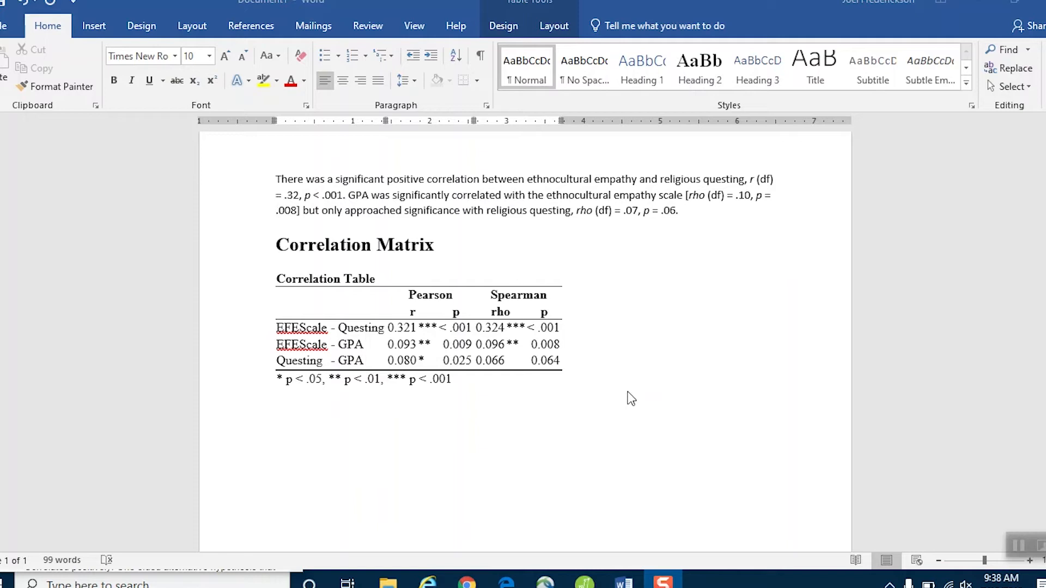
{"action": "mouse_move", "coordinate": [755, 255]}
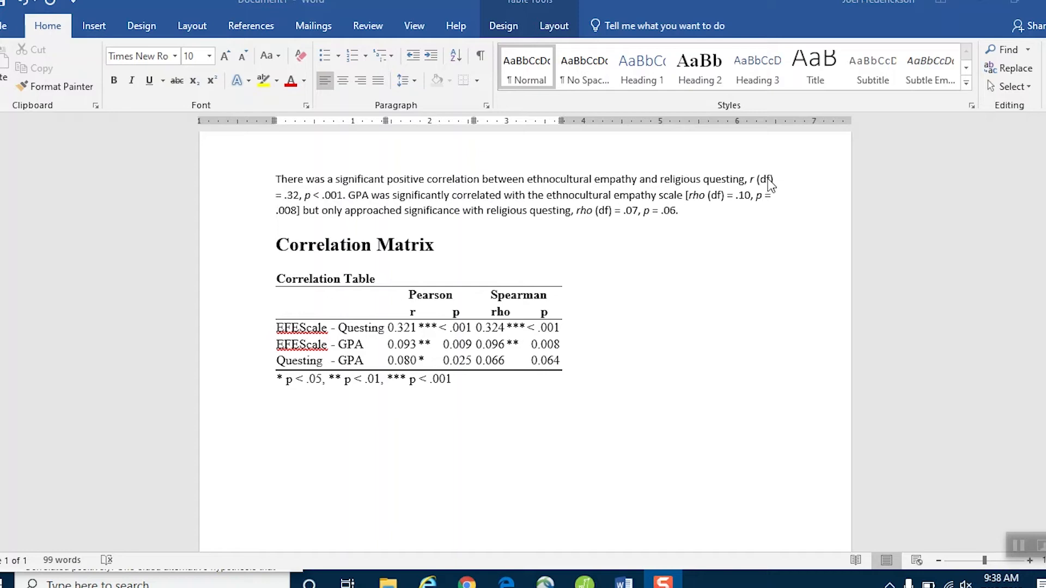
{"action": "mouse_move", "coordinate": [766, 191]}
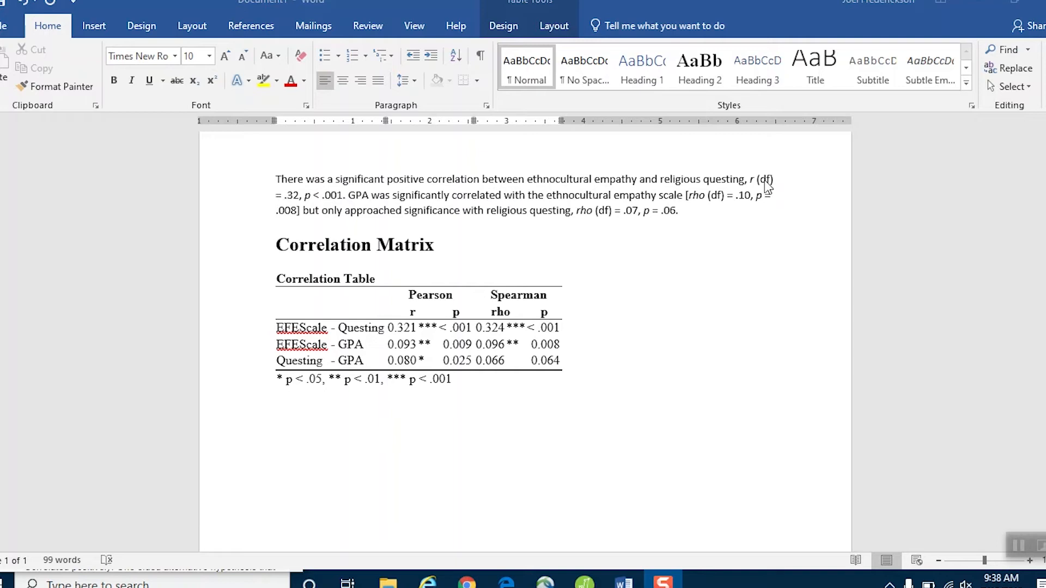
{"action": "mouse_move", "coordinate": [776, 171]}
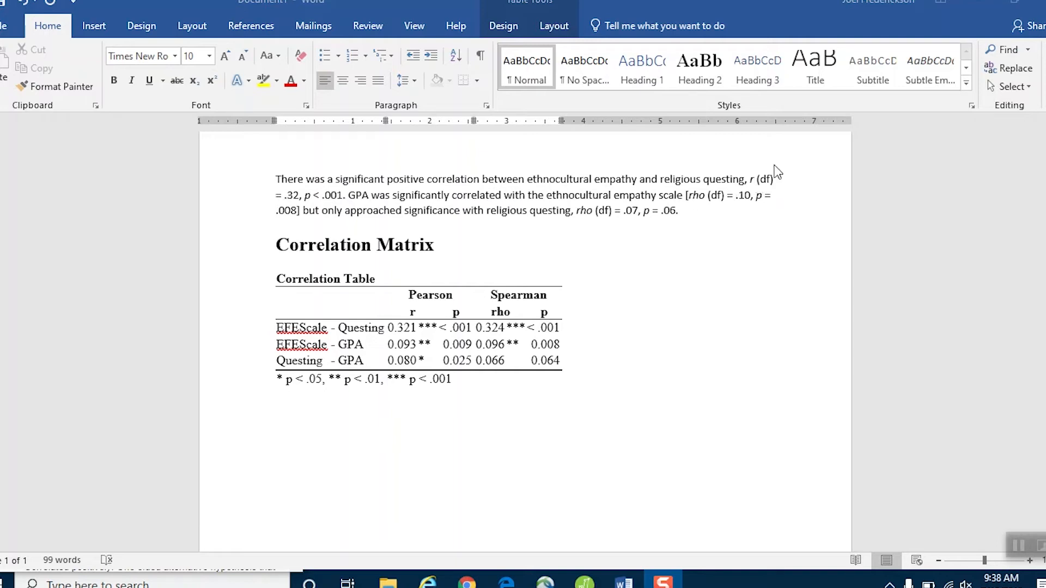
{"action": "mouse_move", "coordinate": [778, 199]}
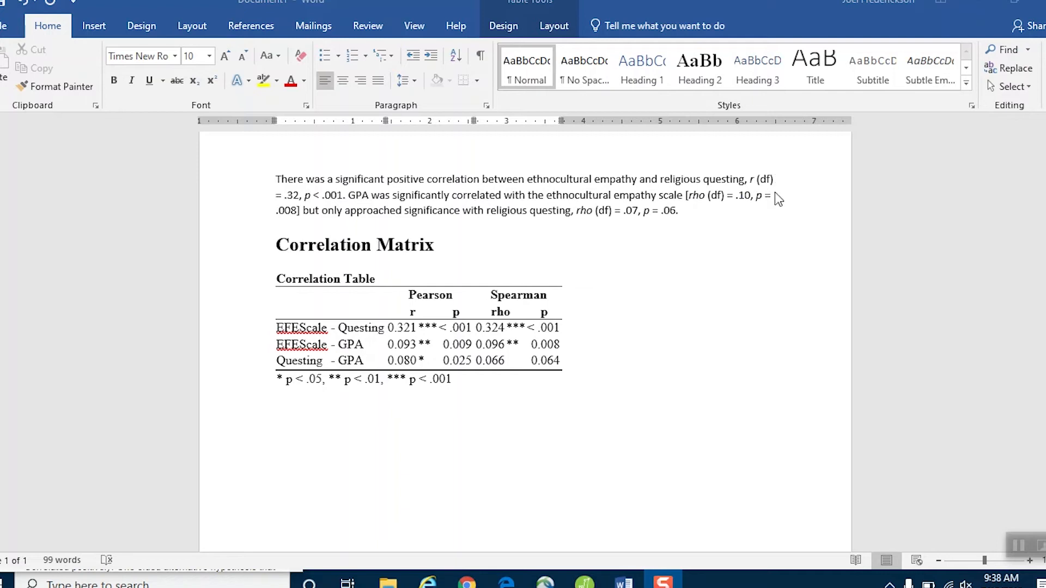
{"action": "mouse_move", "coordinate": [776, 190]}
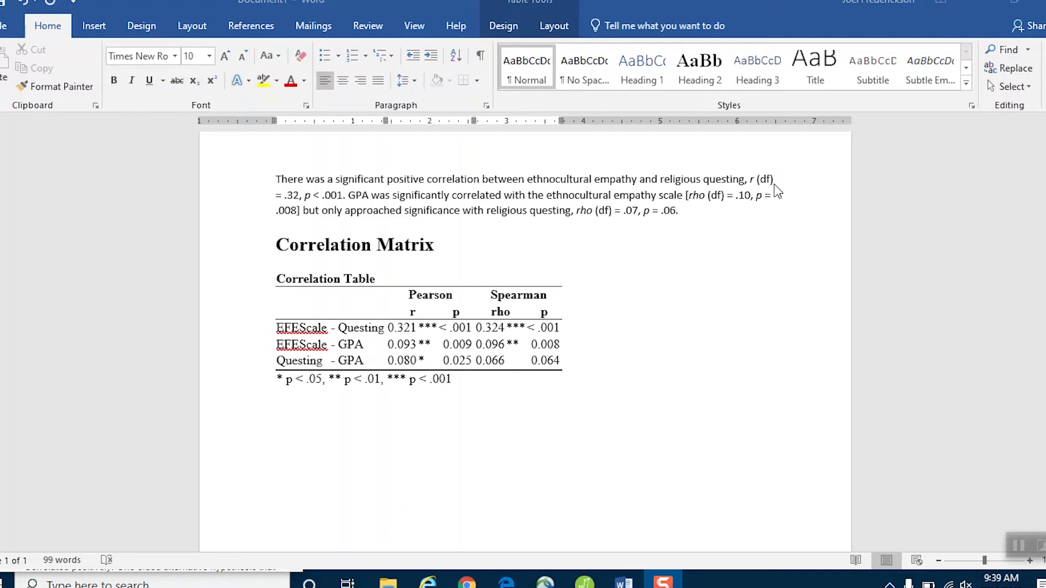
{"action": "mouse_move", "coordinate": [762, 187]}
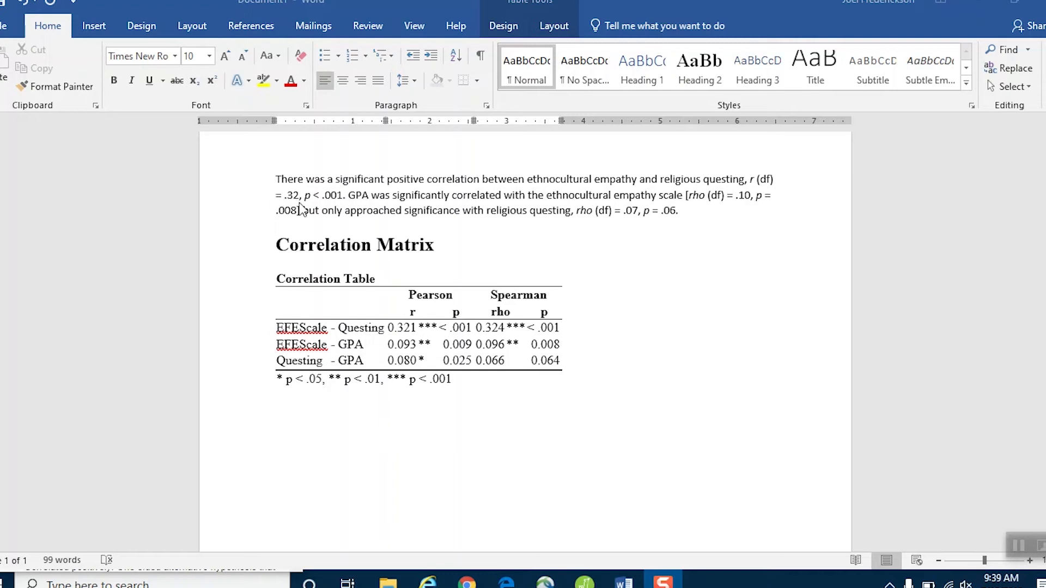
{"action": "mouse_move", "coordinate": [390, 340]}
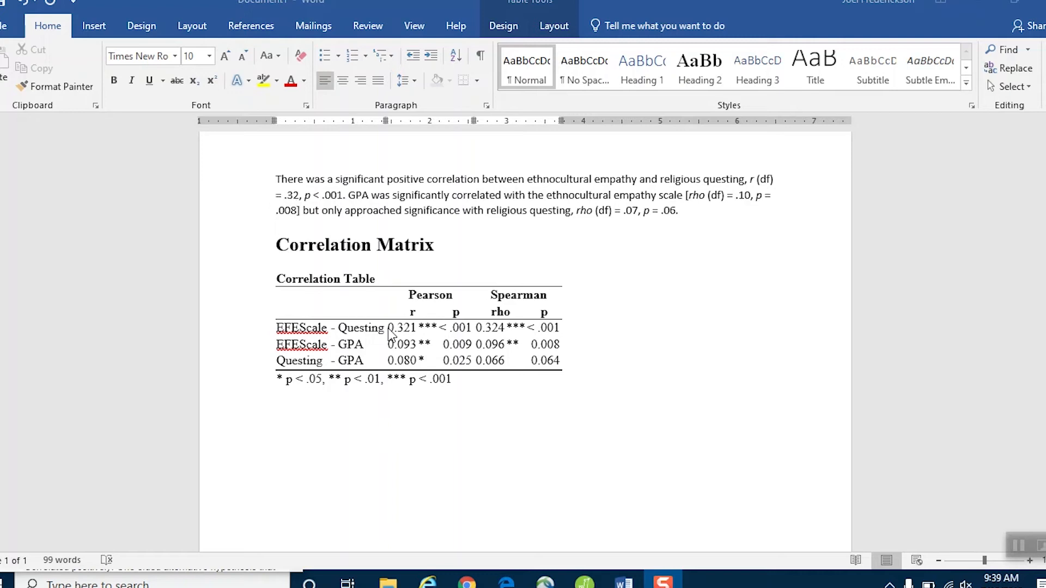
{"action": "mouse_move", "coordinate": [422, 325]}
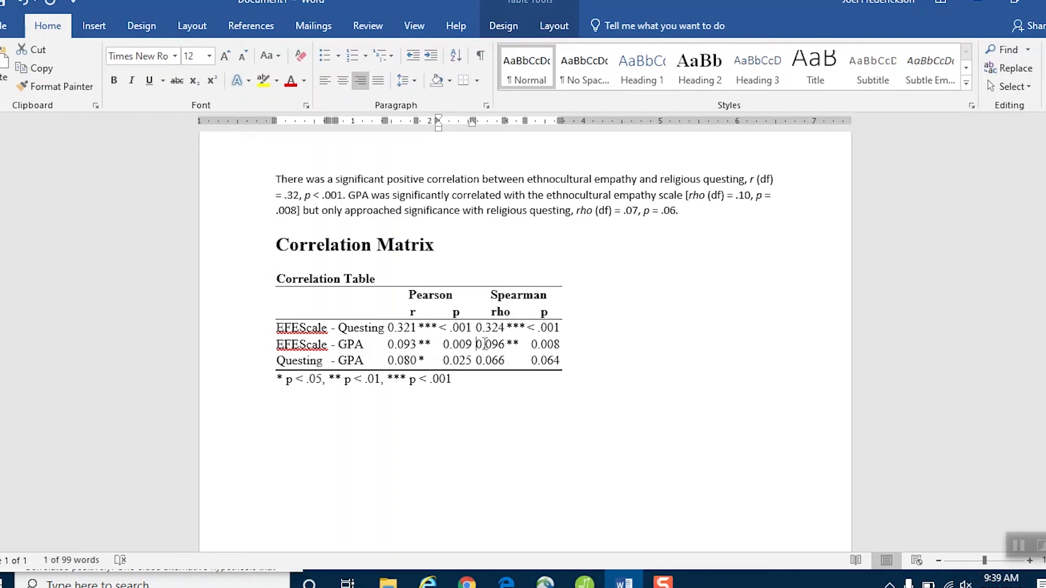
{"action": "double_click", "coordinate": [484, 344]}
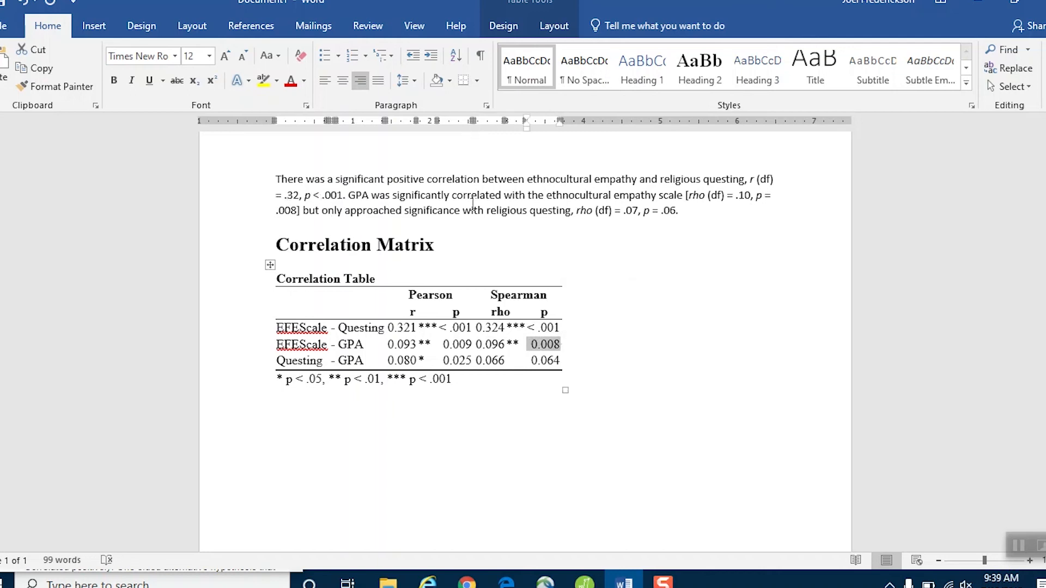
{"action": "mouse_move", "coordinate": [511, 370]}
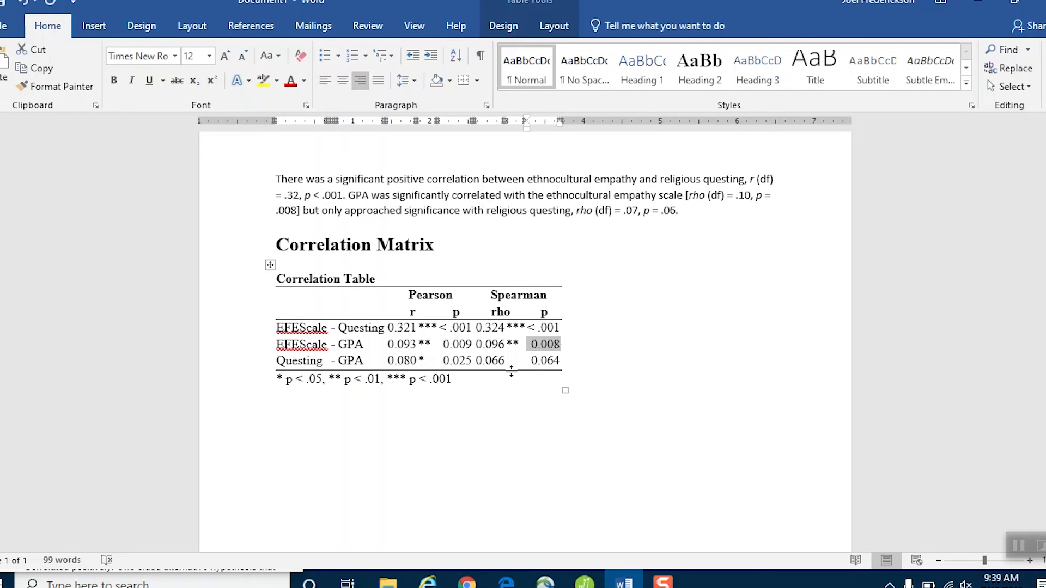